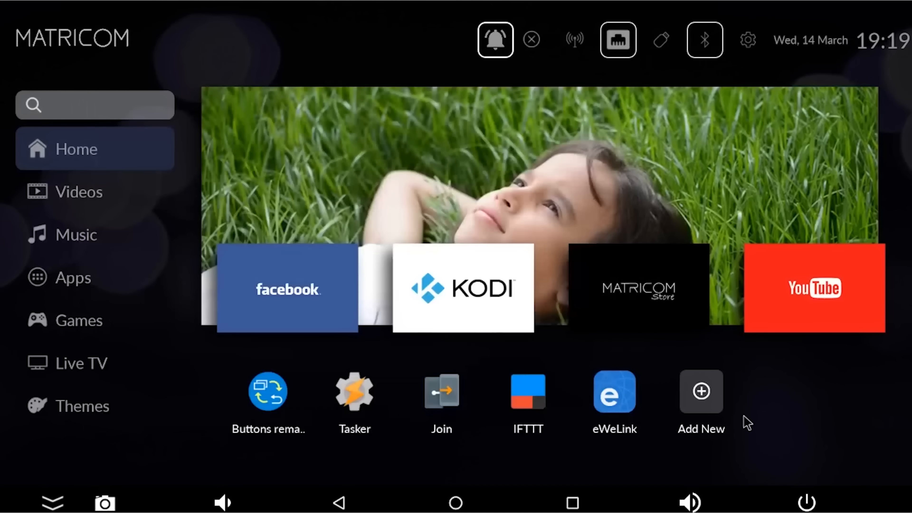
- Launch IFTTT from the Android TV home screen, landing on the empty My Applets page
{"action": "left_click", "coordinate": [527, 393]}
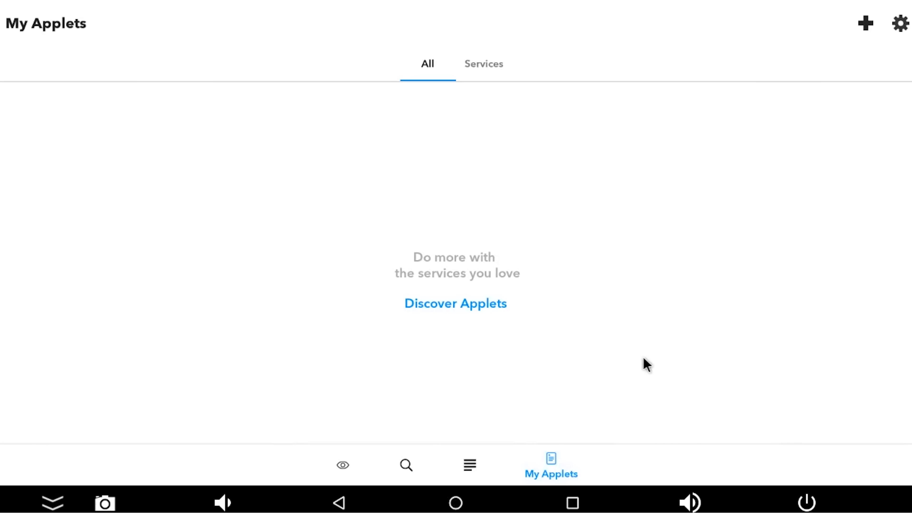
{"action": "mouse_move", "coordinate": [757, 191]}
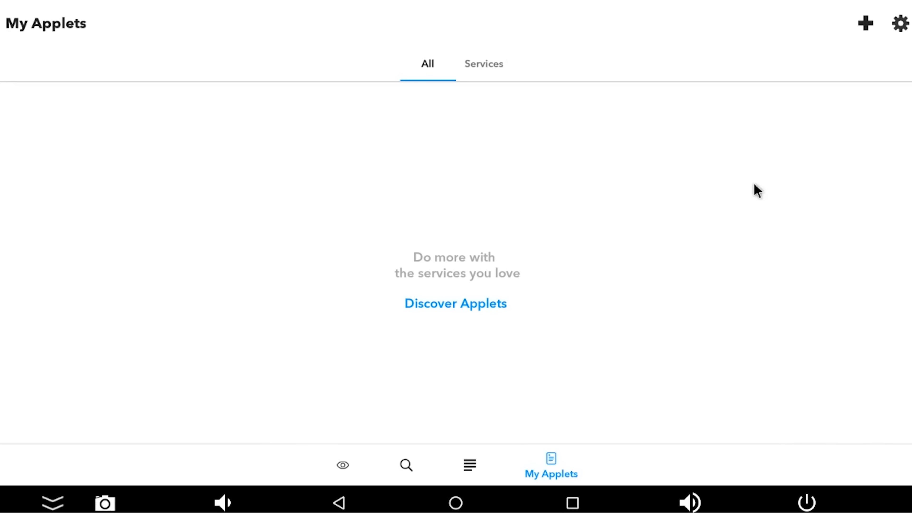
{"action": "mouse_move", "coordinate": [859, 71]}
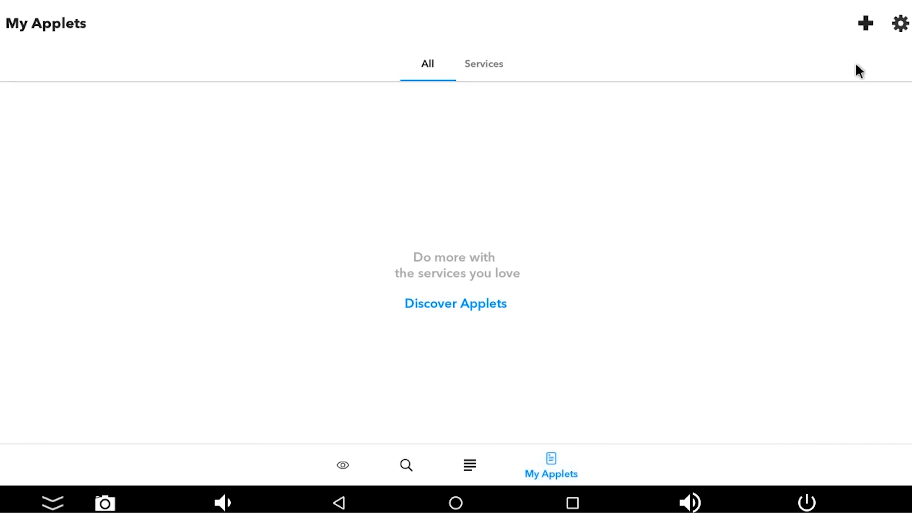
- Start a new applet, find the Webhooks service and connect it as the trigger
{"action": "left_click", "coordinate": [865, 23]}
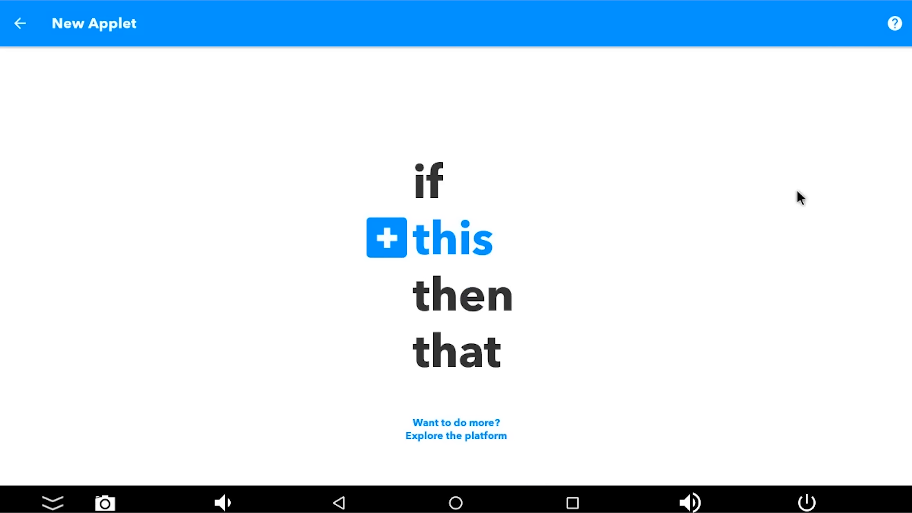
{"action": "mouse_move", "coordinate": [783, 174]}
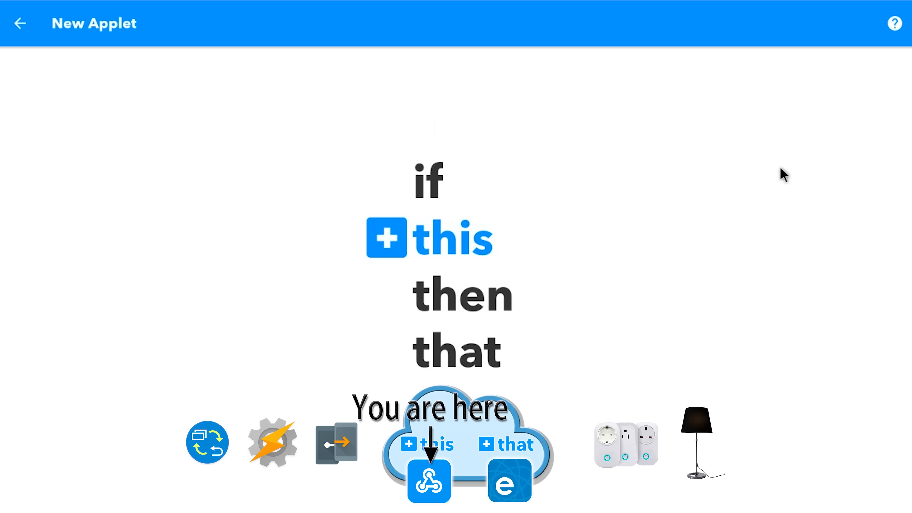
{"action": "mouse_move", "coordinate": [474, 166]}
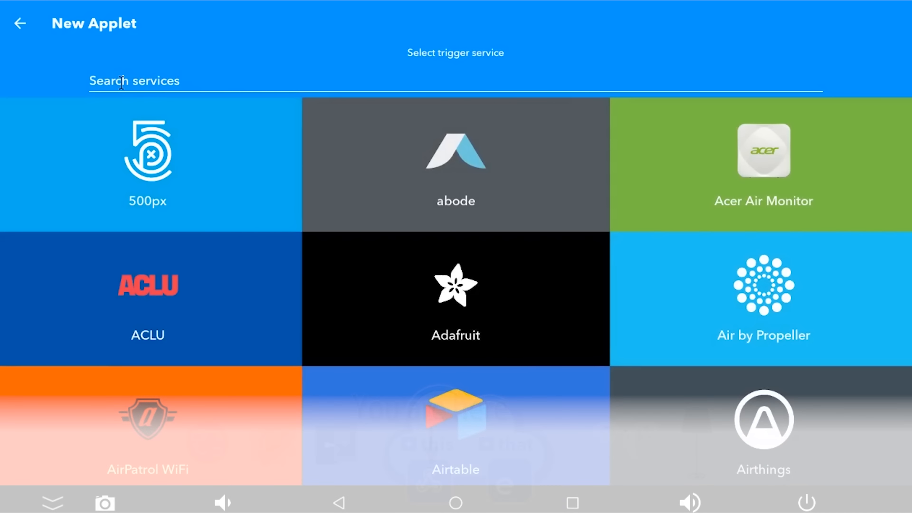
{"action": "type", "text": "w"}
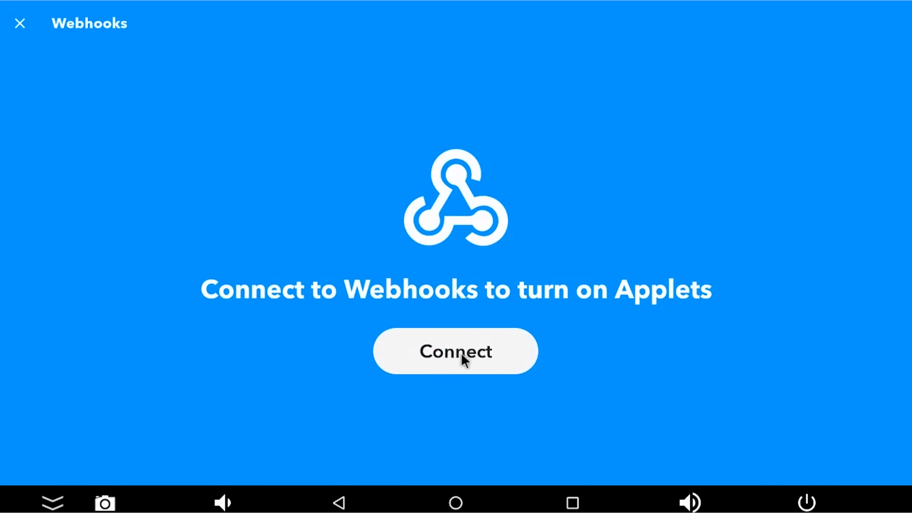
{"action": "left_click", "coordinate": [456, 350]}
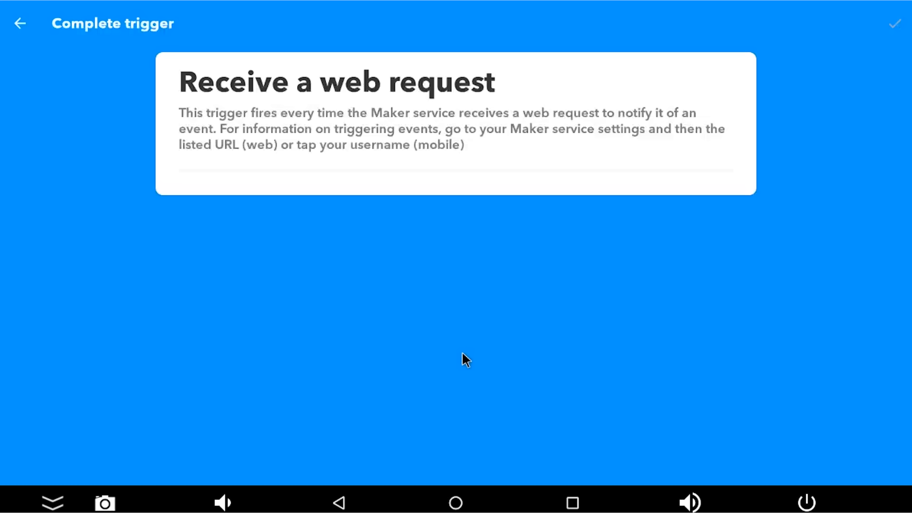
- Name the web request trigger event BedroomLampOn and confirm the trigger
{"action": "left_click", "coordinate": [453, 236]}
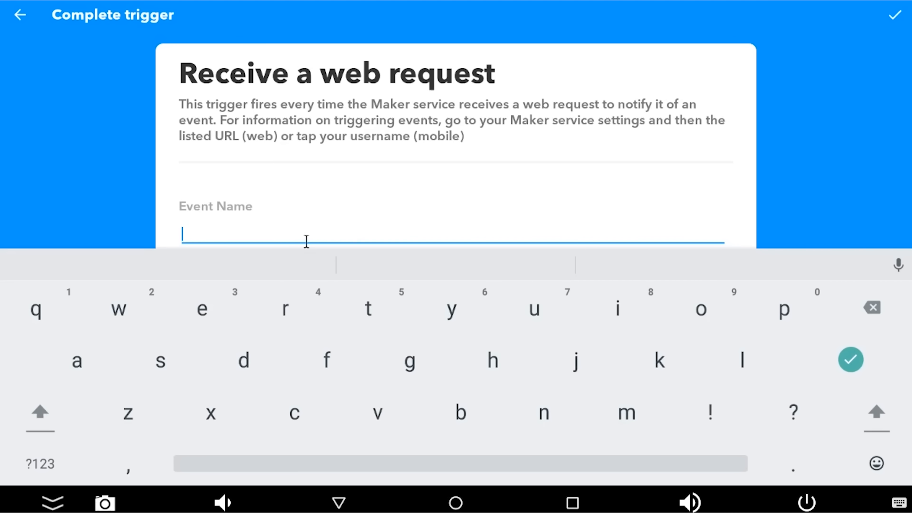
{"action": "type", "text": "BedroomLampOn"}
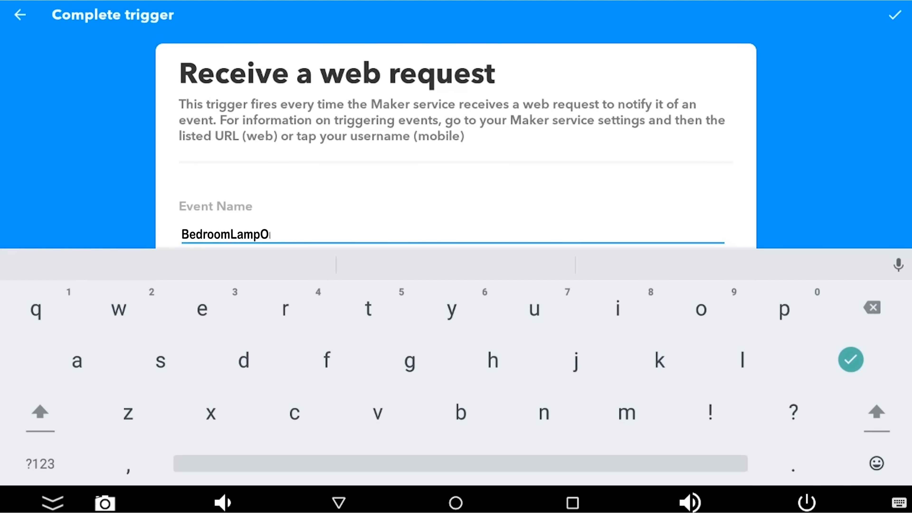
{"action": "type", "text": "n"}
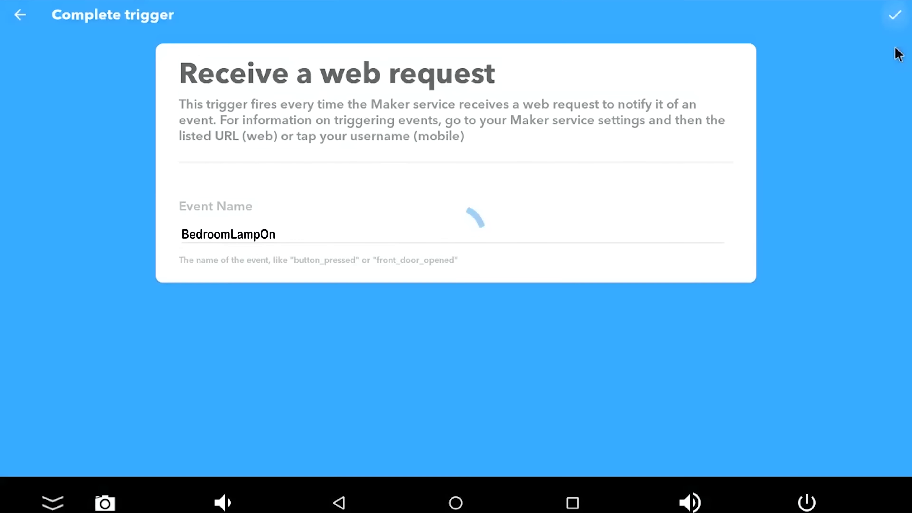
{"action": "left_click", "coordinate": [895, 15]}
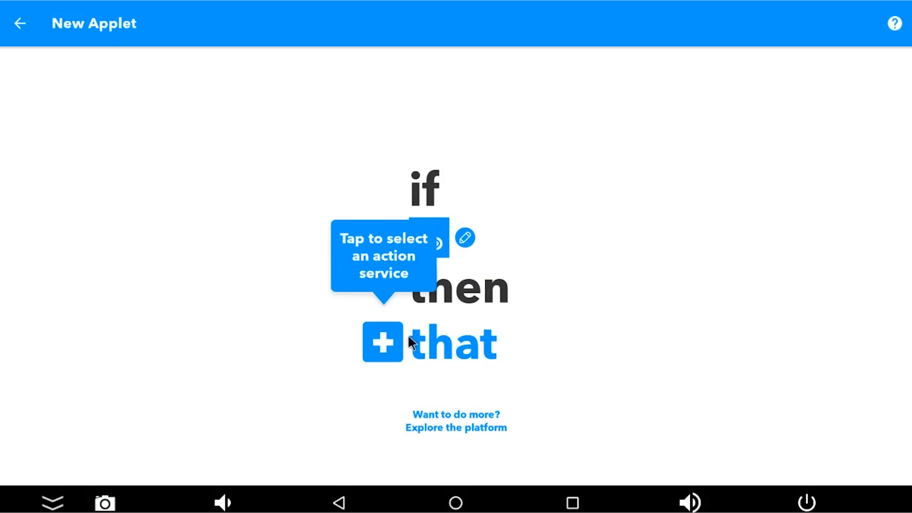
- Search the action services for Ewelink and choose eWeLink Smart Home
{"action": "left_click", "coordinate": [382, 342]}
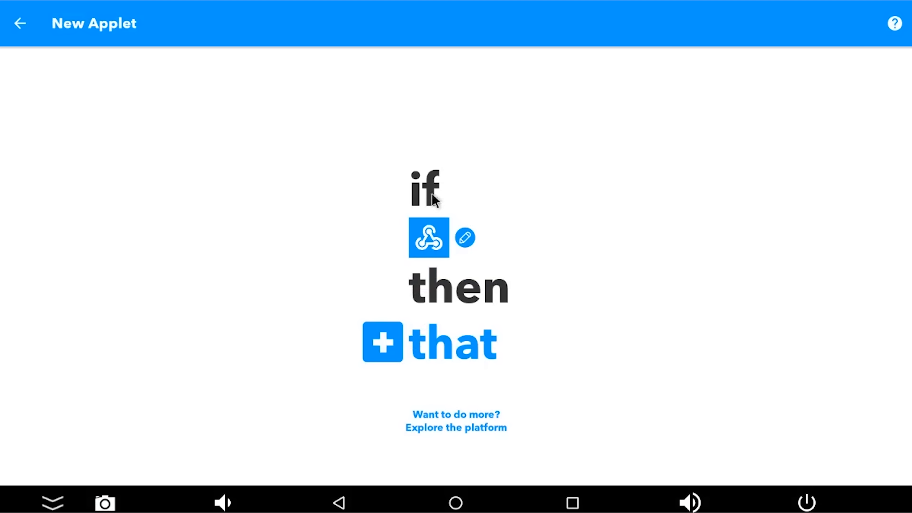
{"action": "mouse_move", "coordinate": [422, 270]}
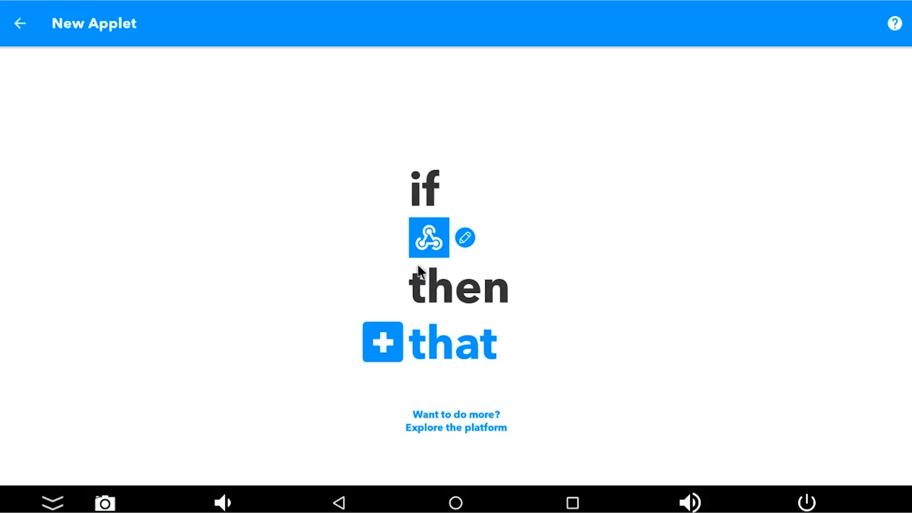
{"action": "left_click", "coordinate": [382, 343]}
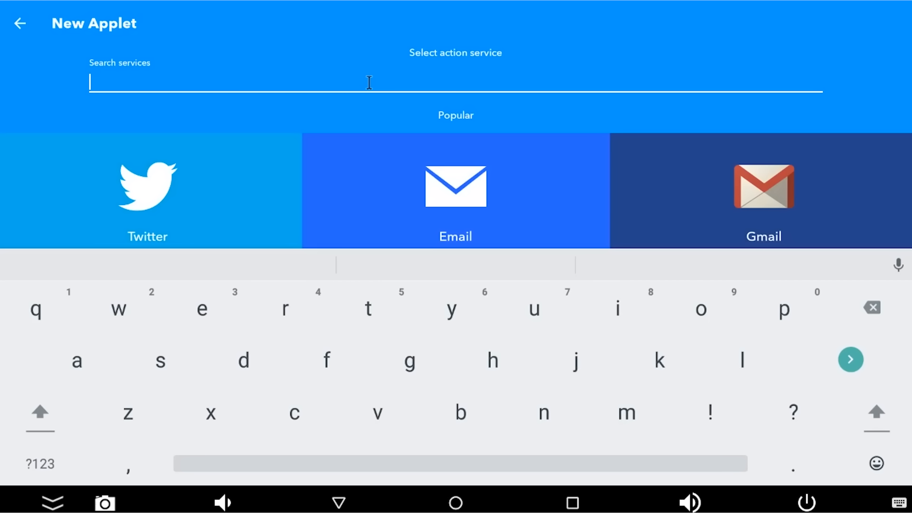
{"action": "type", "text": "E"}
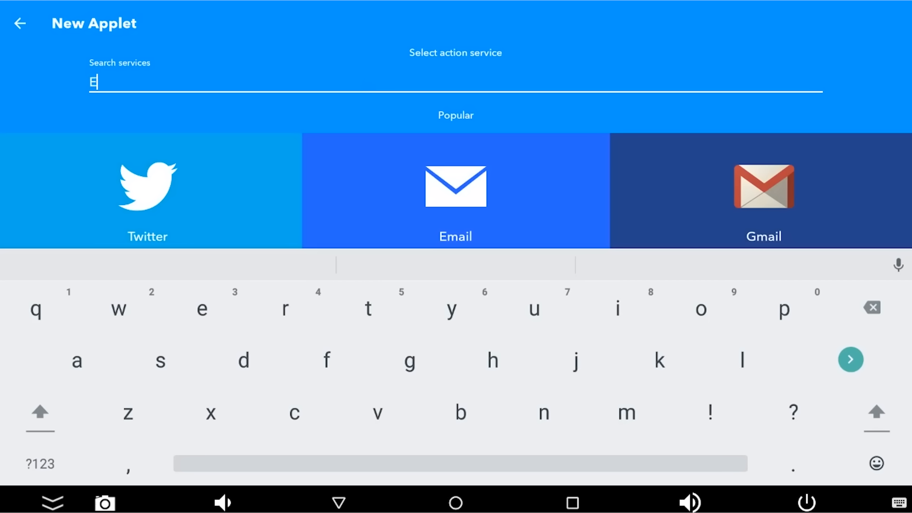
{"action": "type", "text": "welink"}
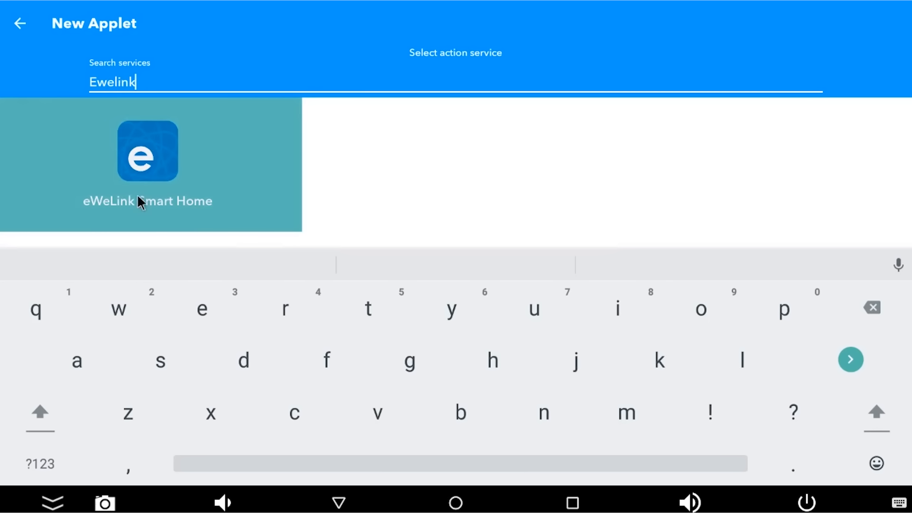
{"action": "mouse_move", "coordinate": [169, 167]}
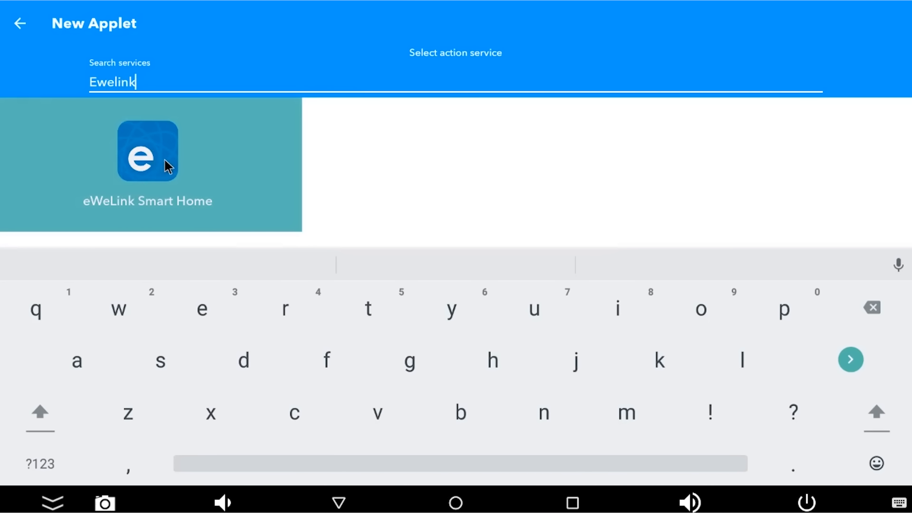
{"action": "left_click", "coordinate": [147, 151]}
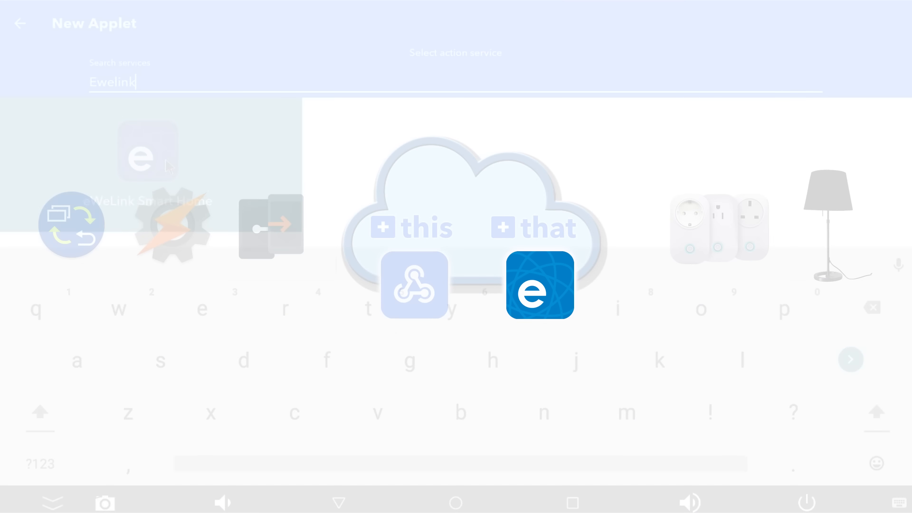
{"action": "left_click", "coordinate": [539, 285]}
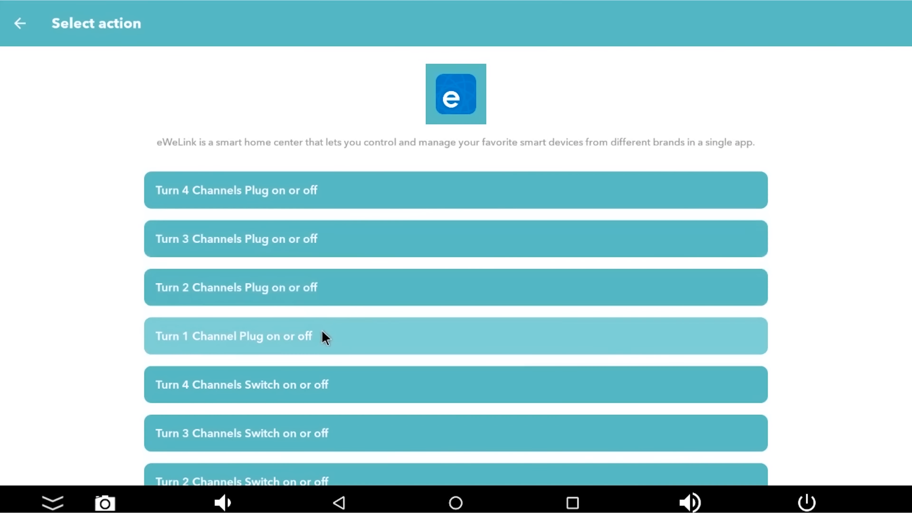
- Choose the one-channel plug on/off action and set the sign-in region to United Kingdom (+44)
{"action": "left_click", "coordinate": [234, 335]}
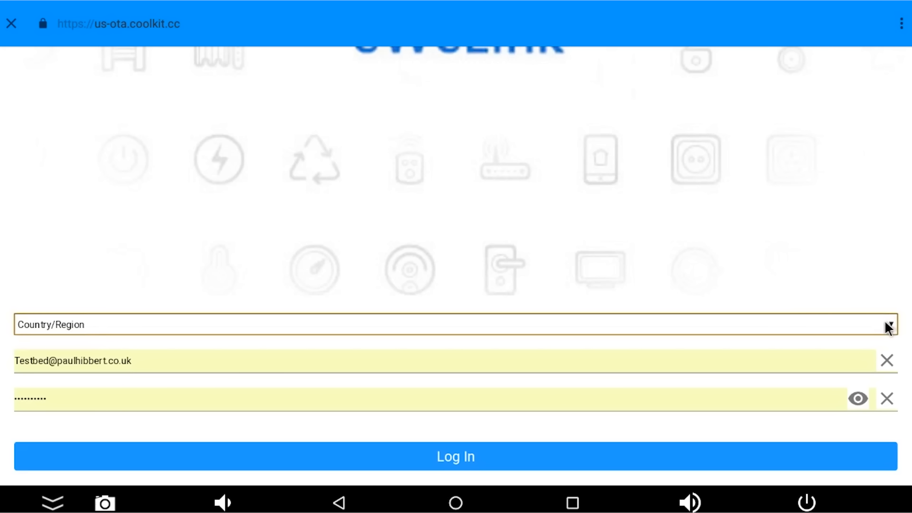
{"action": "left_click", "coordinate": [887, 325]}
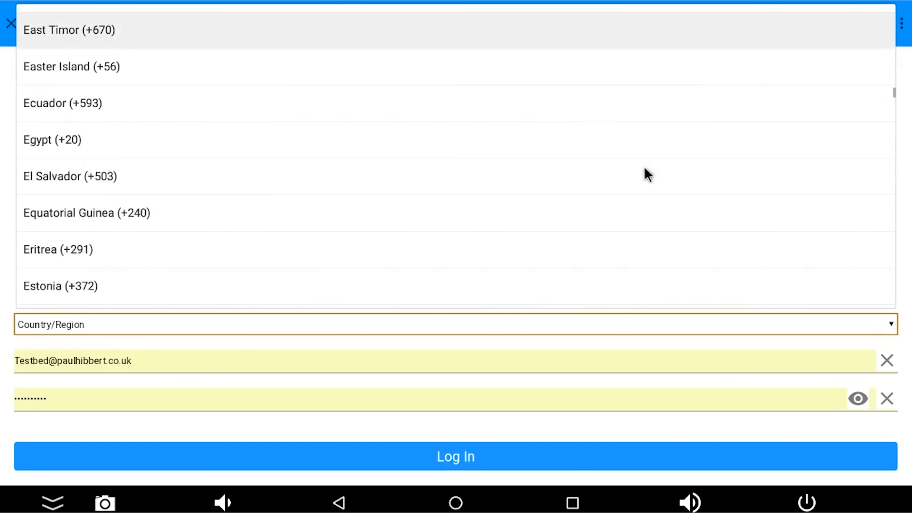
{"action": "scroll", "scroll_direction": "down", "scroll_amount": 3}
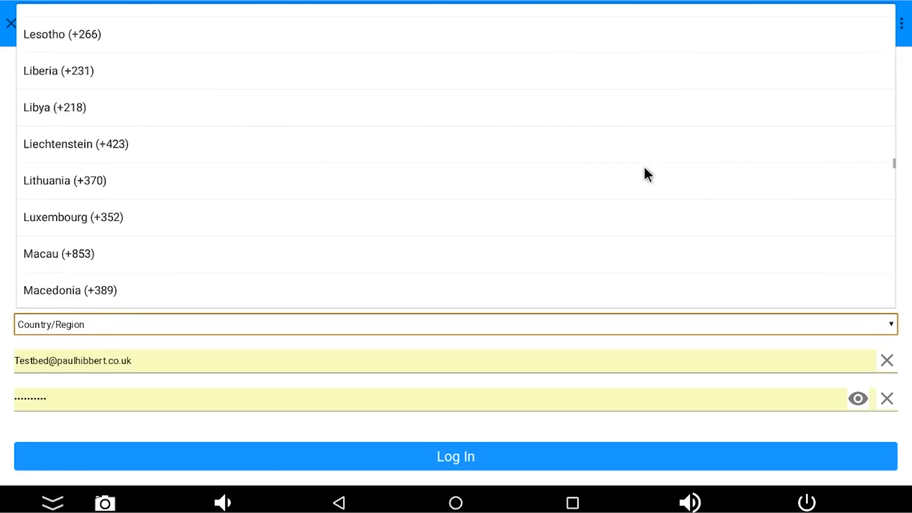
{"action": "scroll", "scroll_direction": "down", "scroll_amount": 3}
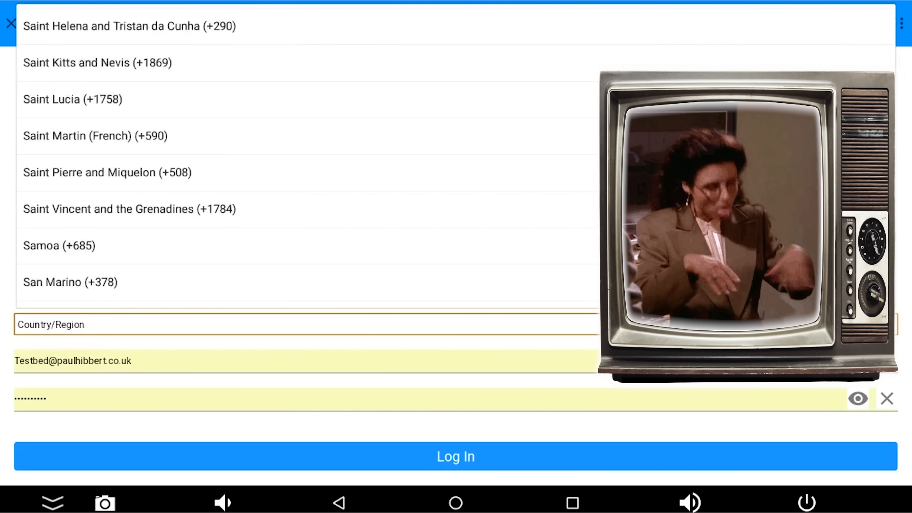
{"action": "scroll", "scroll_direction": "down", "scroll_amount": 3}
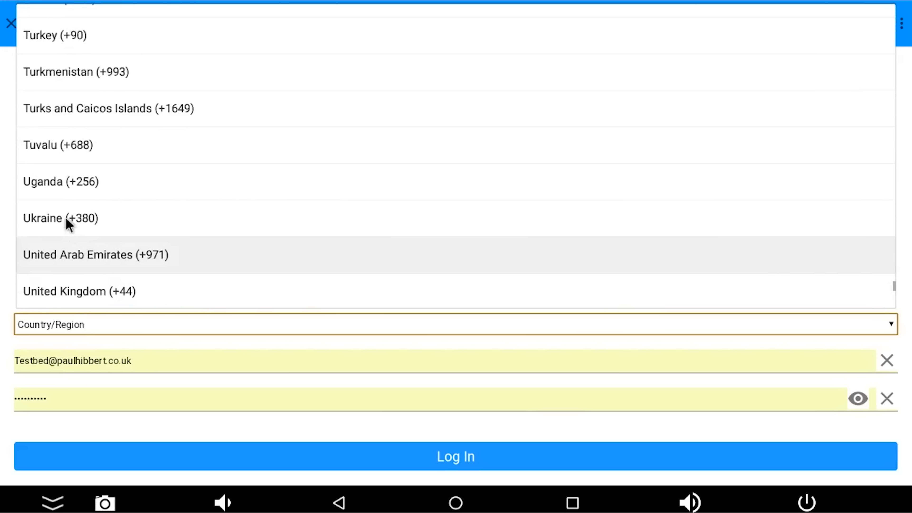
{"action": "scroll", "scroll_direction": "down", "scroll_amount": 3}
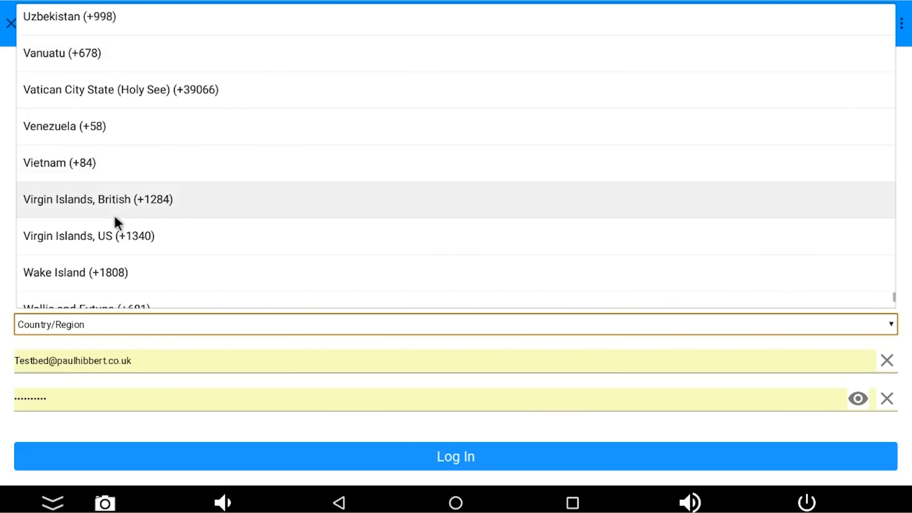
{"action": "scroll", "scroll_direction": "up", "scroll_amount": 3}
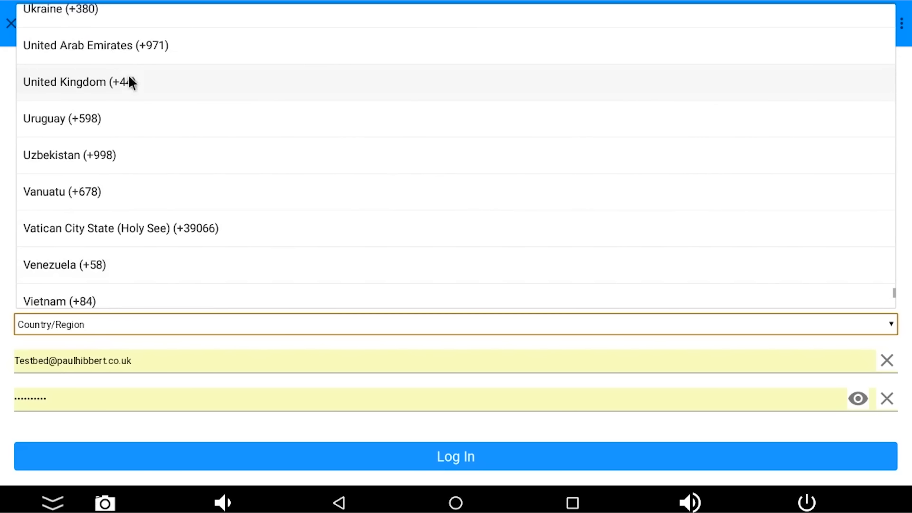
{"action": "left_click", "coordinate": [80, 81]}
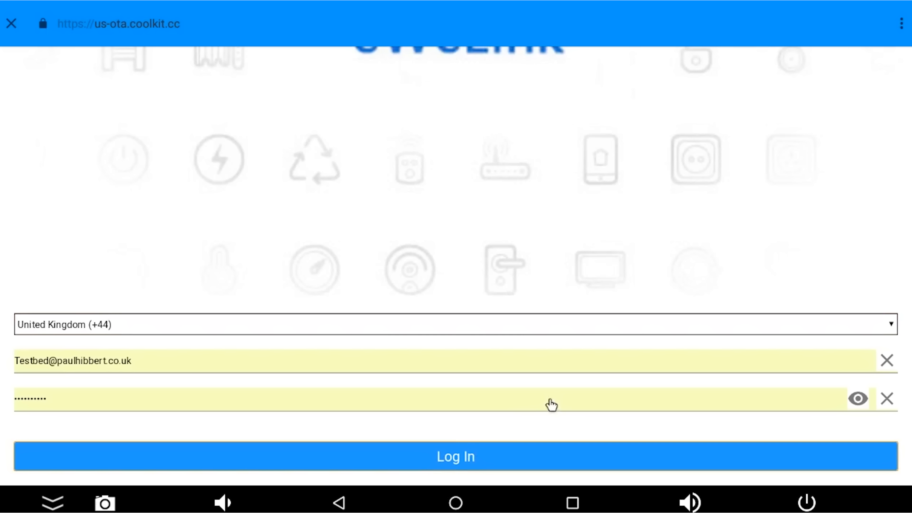
- Log in to eWeLink, keep BedroomLamp set to turn on, save the action and finish the applet
{"action": "left_click", "coordinate": [455, 456]}
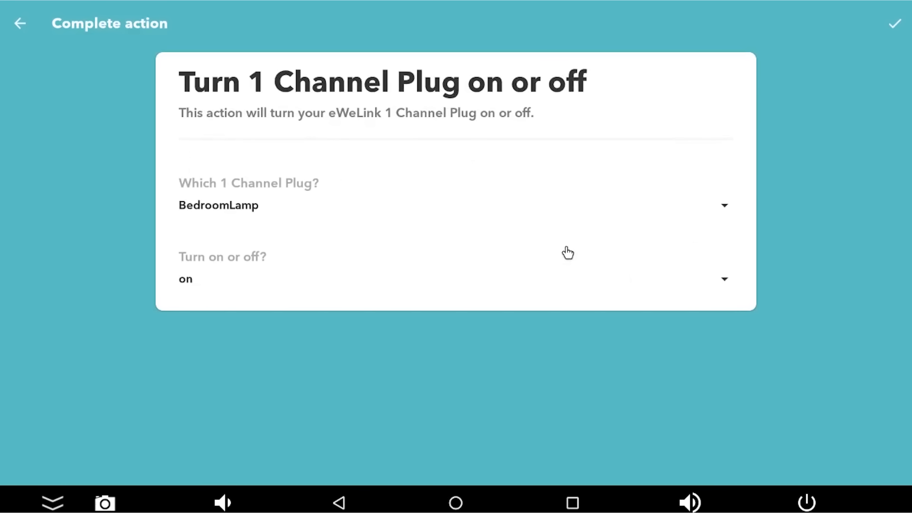
{"action": "mouse_move", "coordinate": [686, 201]}
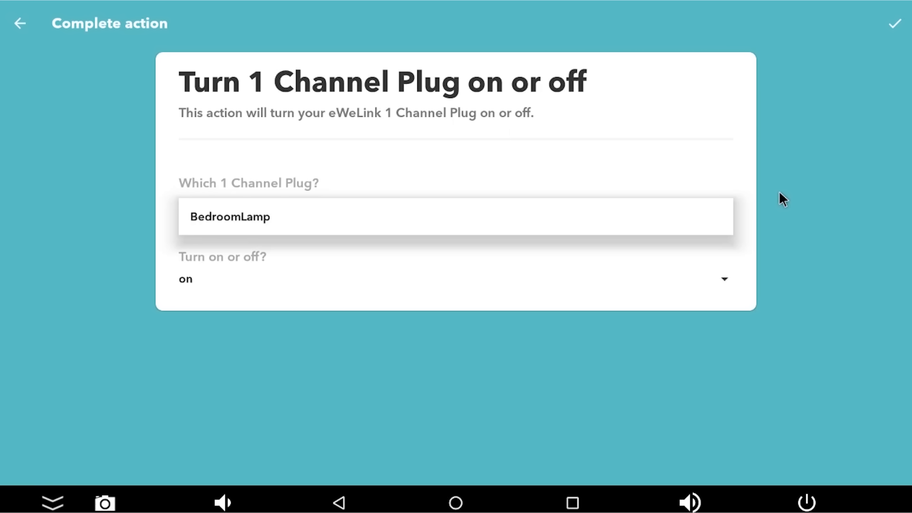
{"action": "left_click", "coordinate": [454, 279]}
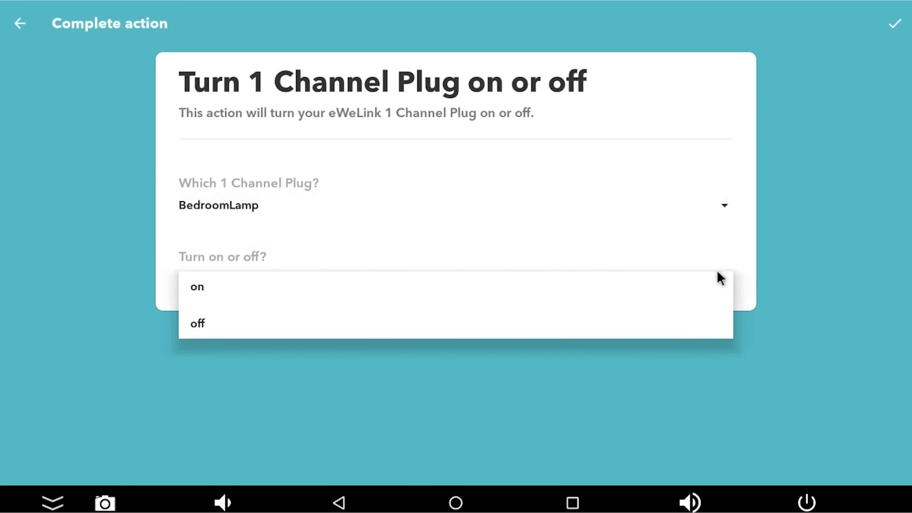
{"action": "left_click", "coordinate": [197, 286]}
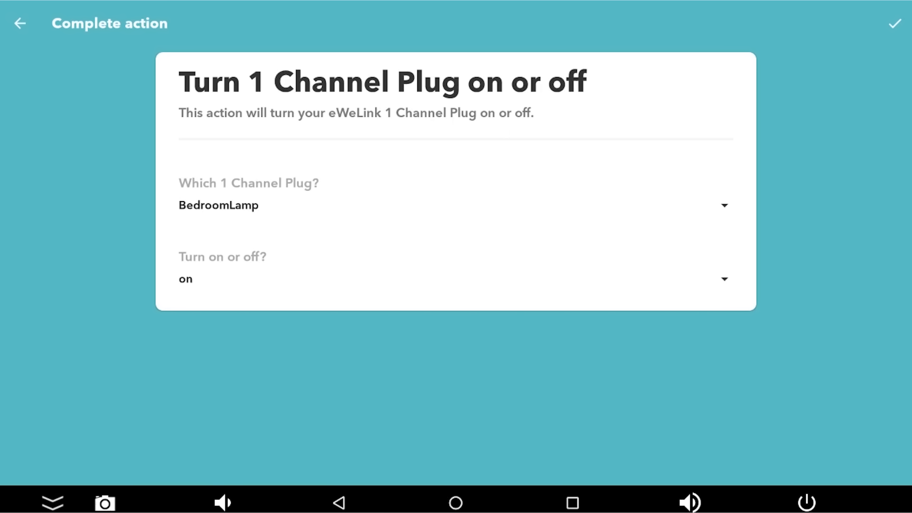
{"action": "left_click", "coordinate": [895, 23]}
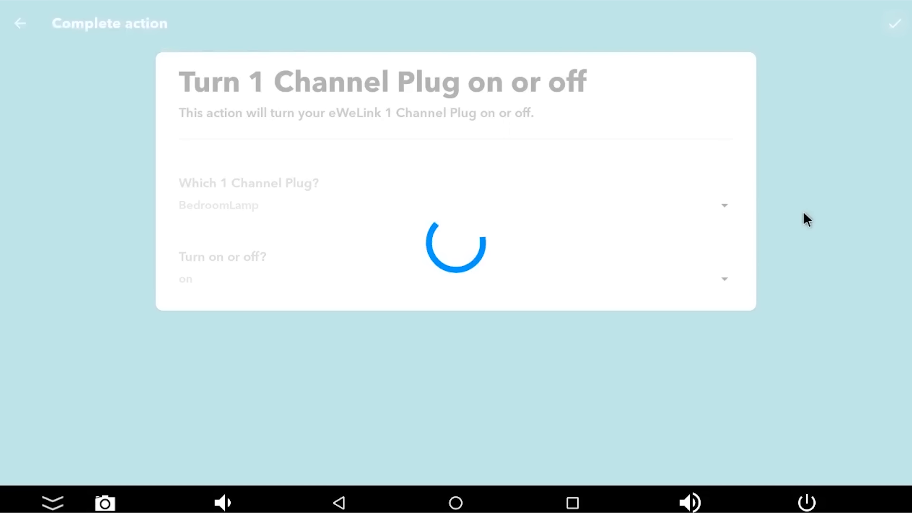
{"action": "left_click", "coordinate": [895, 23]}
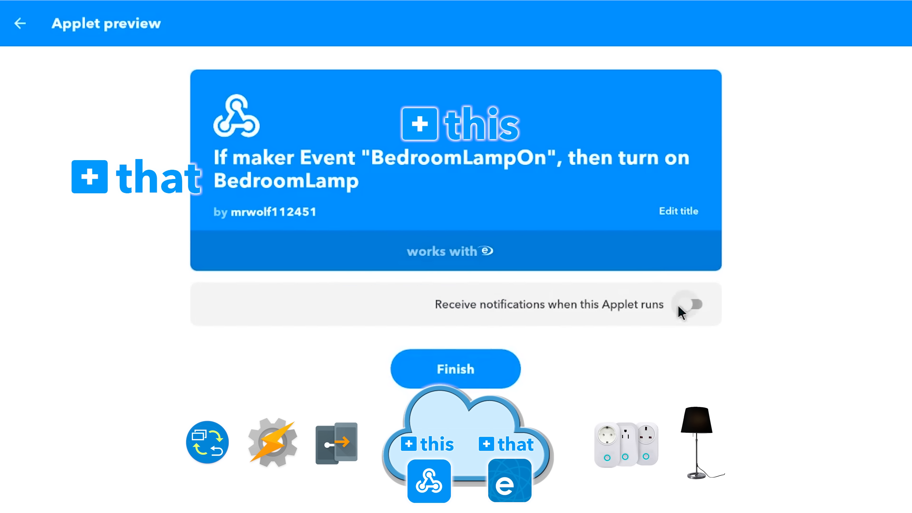
{"action": "left_click", "coordinate": [456, 369]}
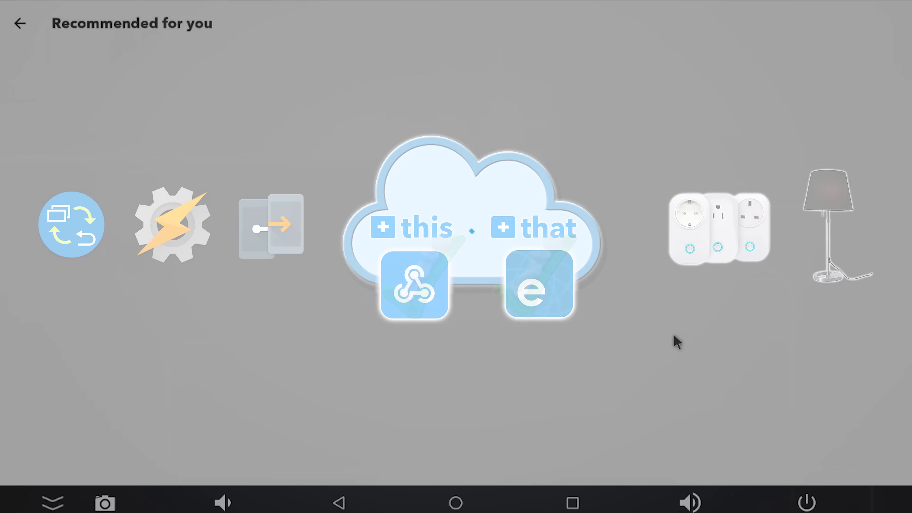
- In Join's side menu go to Join On Other Systems and add IFTTT to your devices, reaching the key prompt
{"action": "left_click", "coordinate": [20, 23]}
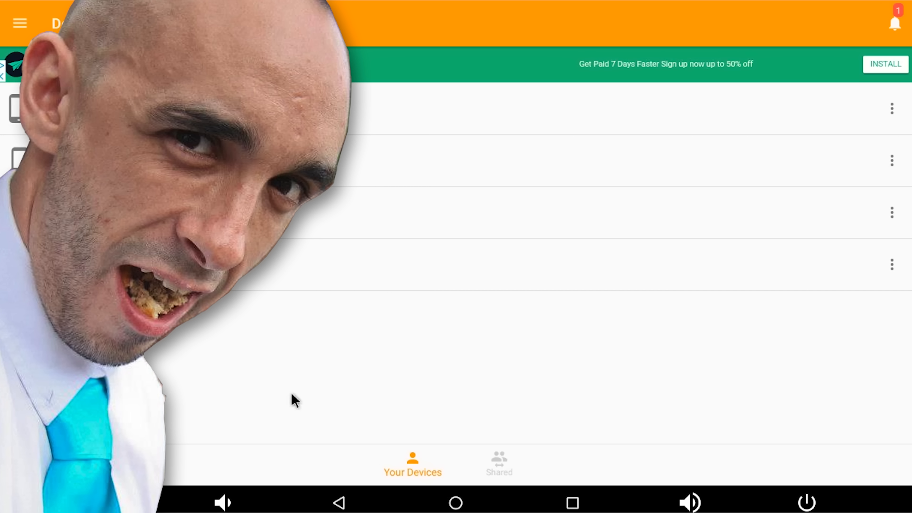
{"action": "left_click", "coordinate": [19, 23]}
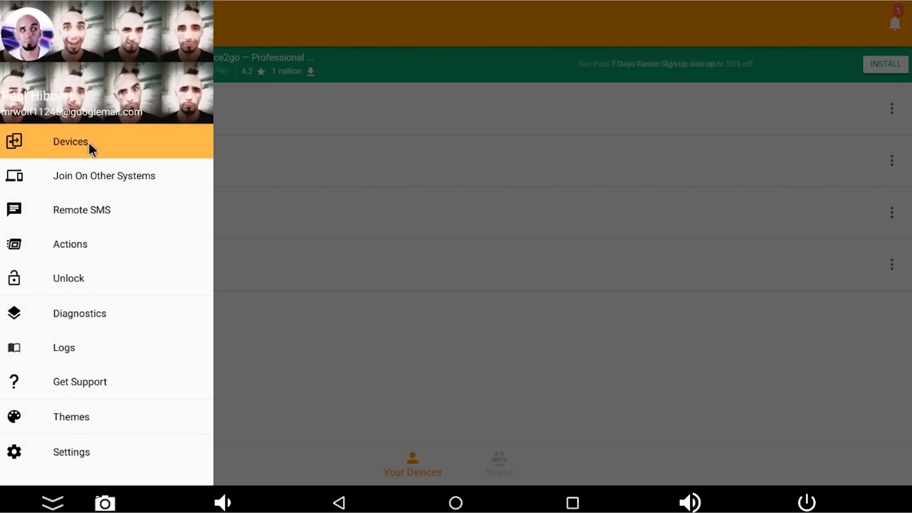
{"action": "left_click", "coordinate": [103, 175]}
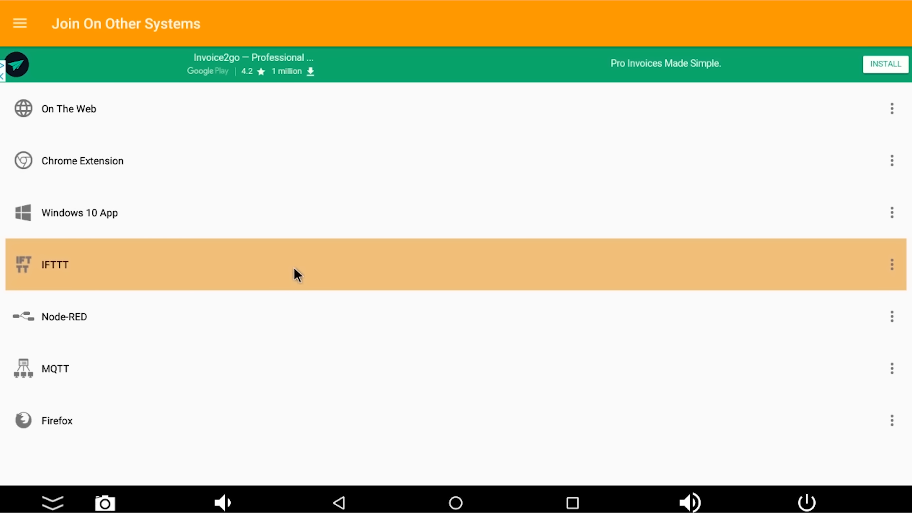
{"action": "mouse_move", "coordinate": [142, 283]}
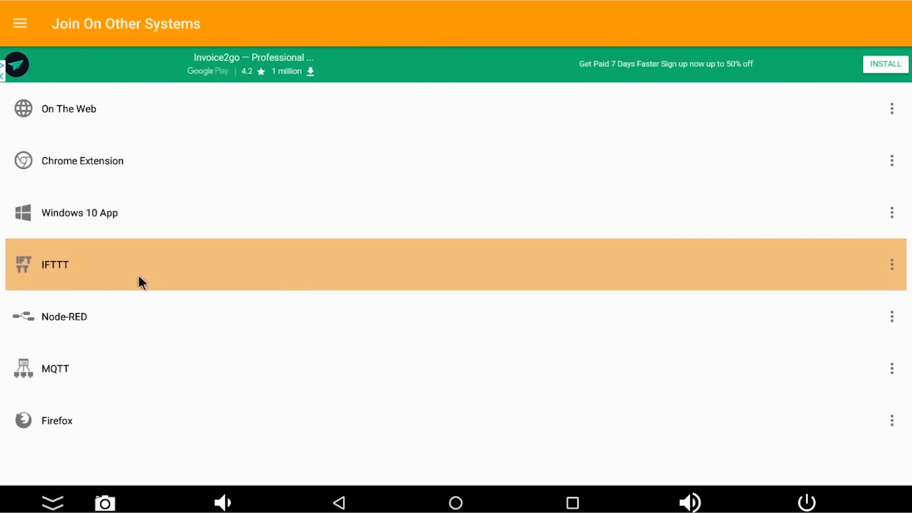
{"action": "mouse_move", "coordinate": [86, 266]}
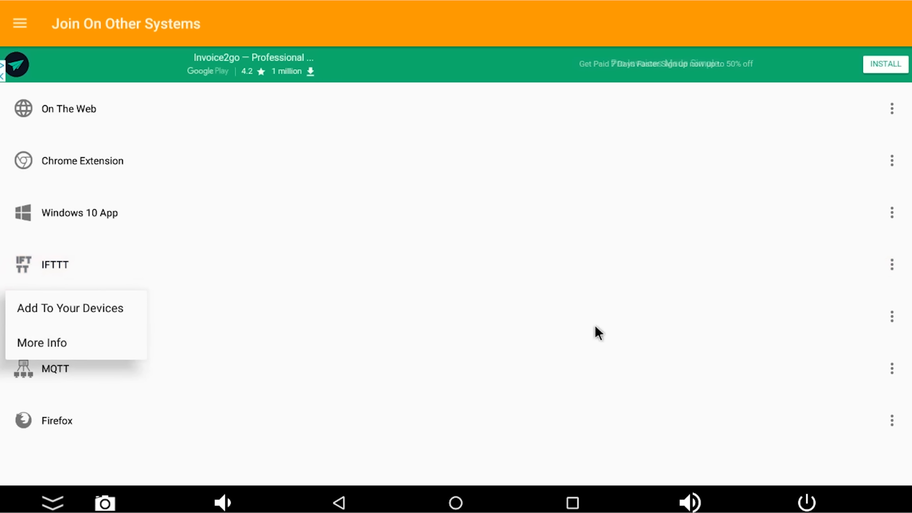
{"action": "left_click", "coordinate": [70, 307]}
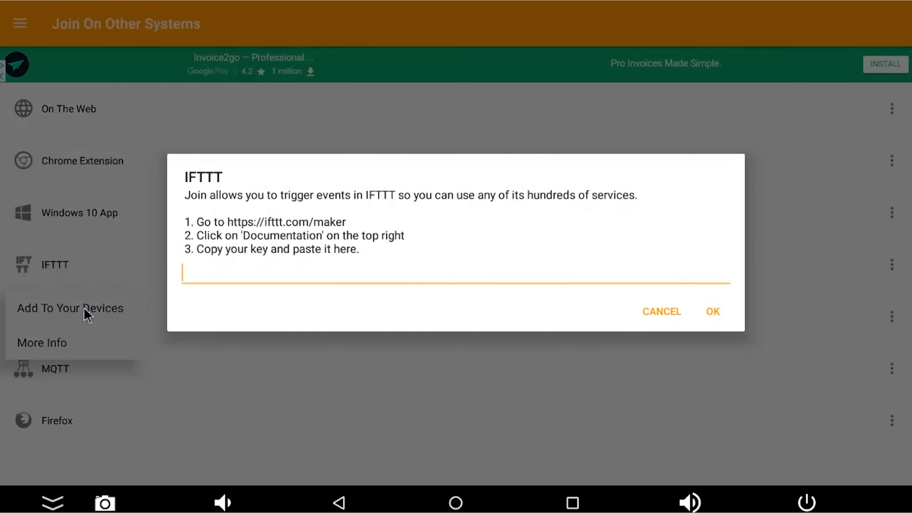
{"action": "left_click", "coordinate": [455, 273]}
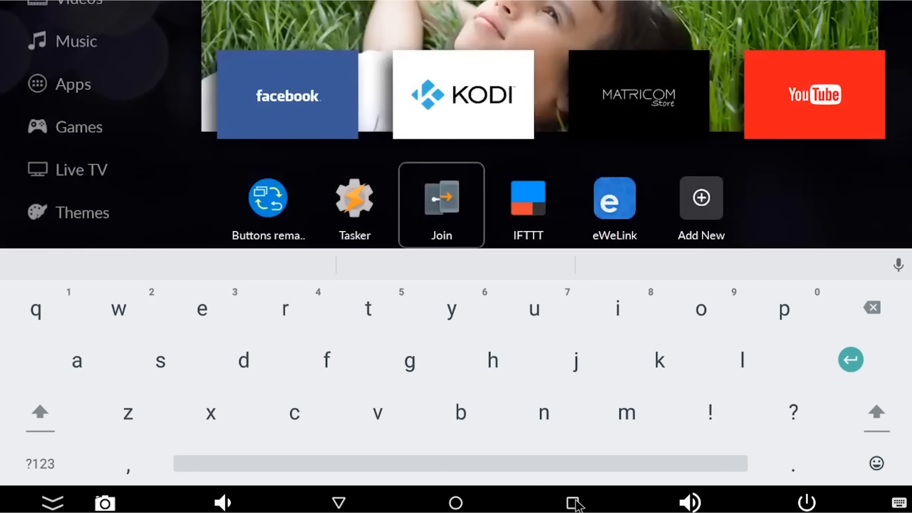
- From IFTTT Services, reach the Webhooks settings and open its account URL in the browser
{"action": "left_click", "coordinate": [527, 198]}
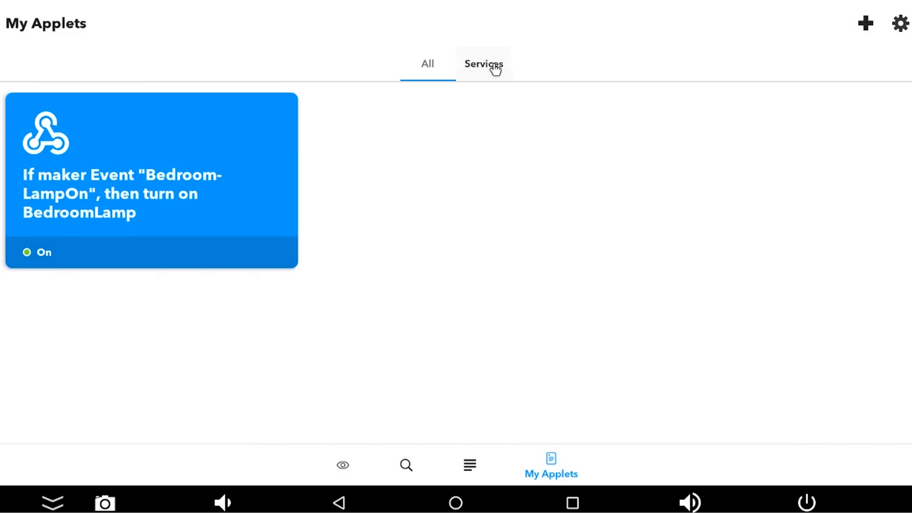
{"action": "left_click", "coordinate": [484, 63]}
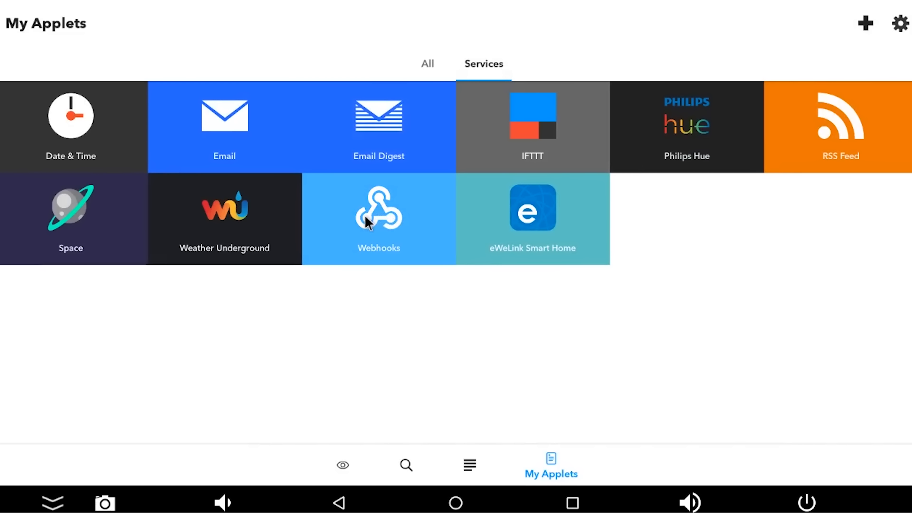
{"action": "left_click", "coordinate": [378, 218]}
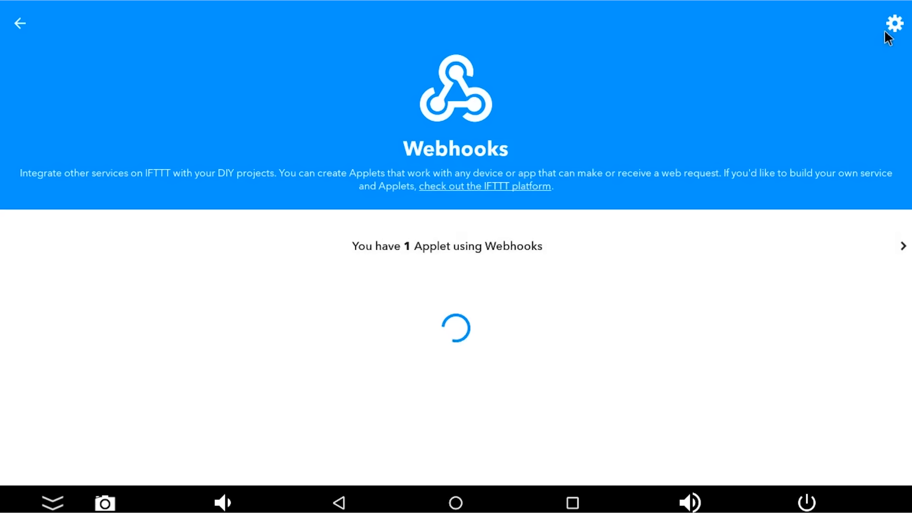
{"action": "left_click", "coordinate": [894, 23]}
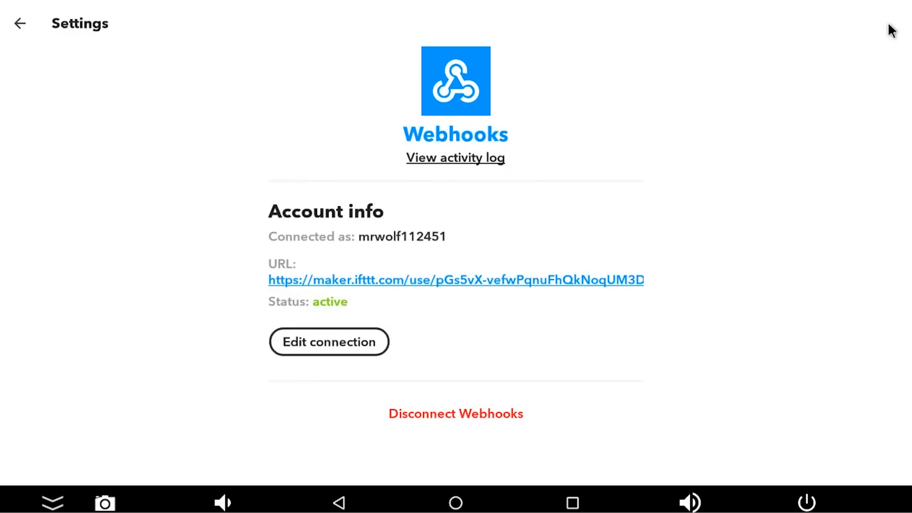
{"action": "mouse_move", "coordinate": [634, 289]}
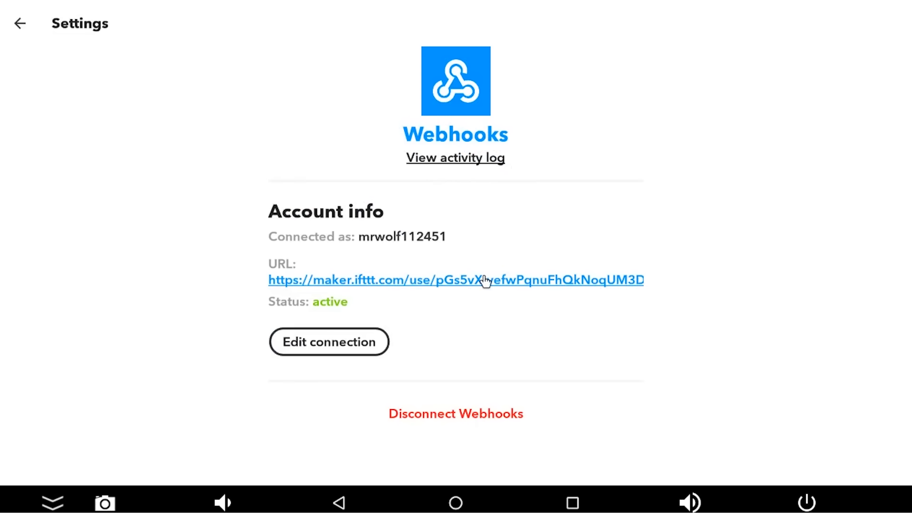
{"action": "left_click", "coordinate": [455, 280]}
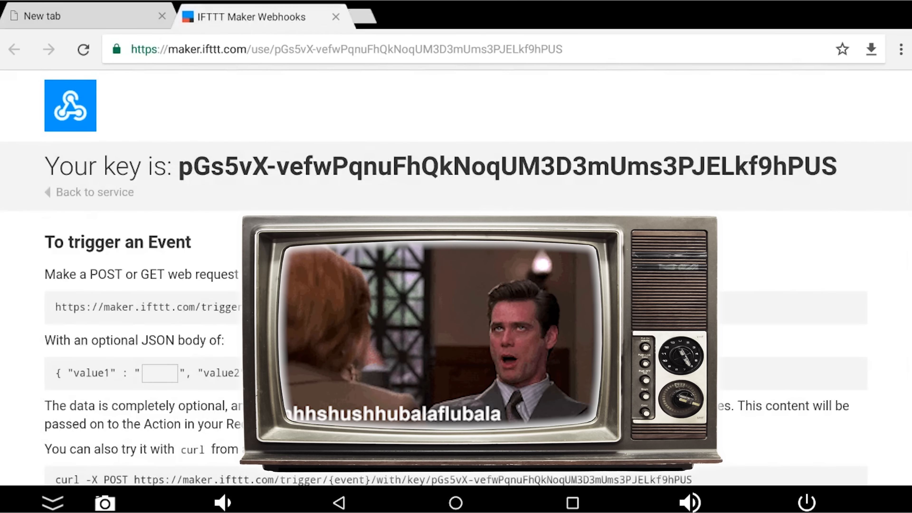
- Select the whole Maker Webhooks key on the page and copy it for Join
{"action": "double_click", "coordinate": [817, 166]}
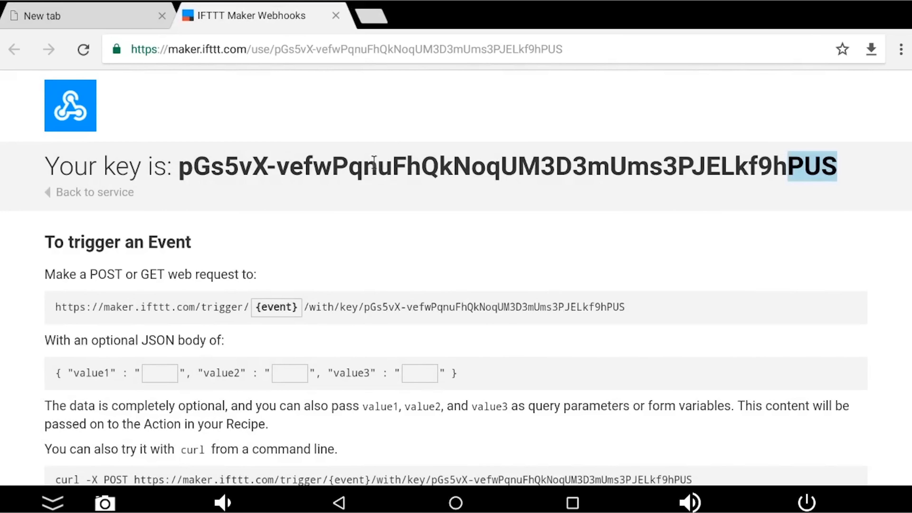
{"action": "left_click", "coordinate": [326, 167]}
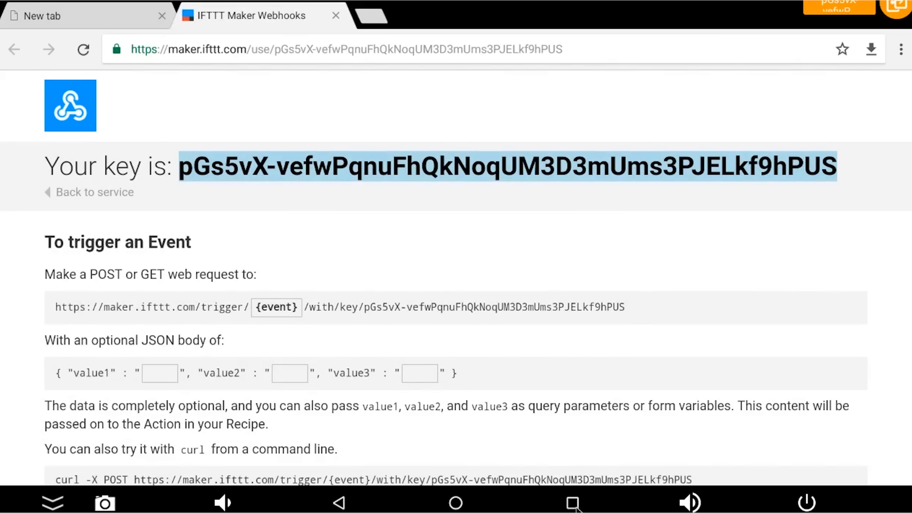
{"action": "left_click", "coordinate": [572, 503]}
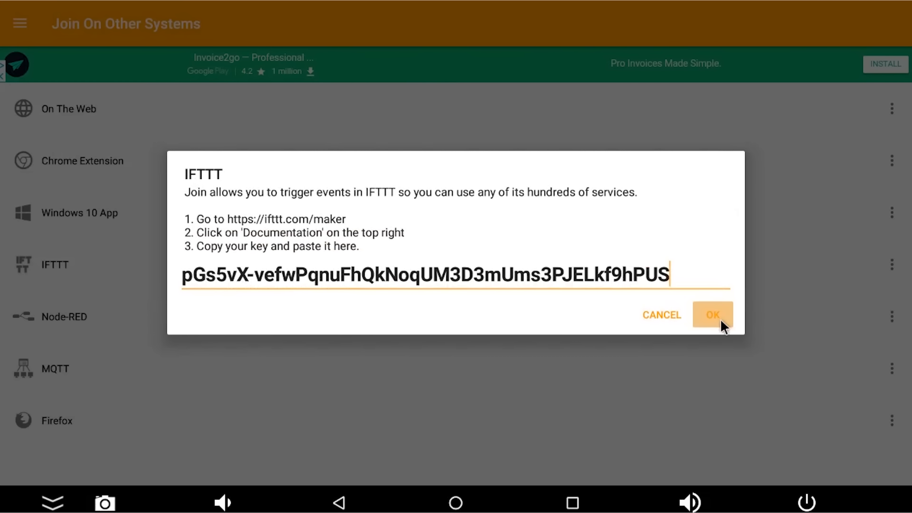
- Confirm the pasted maker key in Join's IFTTT prompt with OK
{"action": "left_click", "coordinate": [712, 315]}
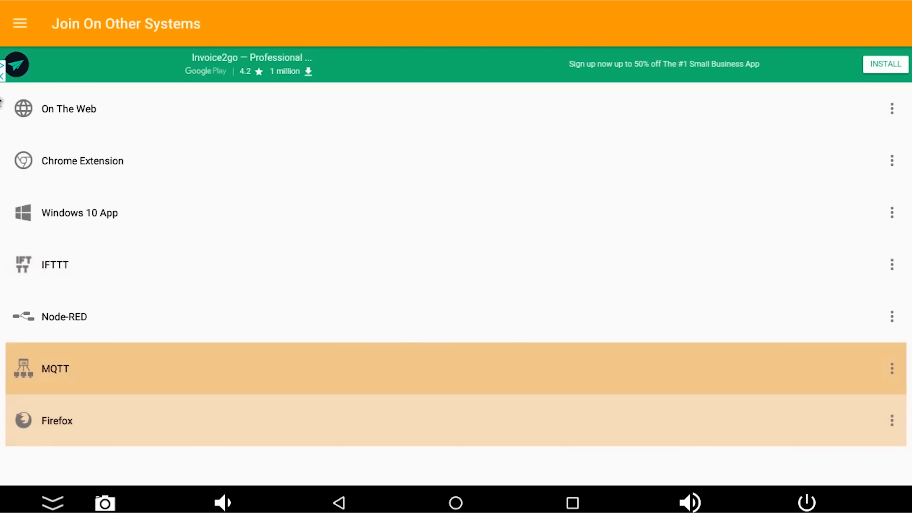
{"action": "mouse_move", "coordinate": [297, 233]}
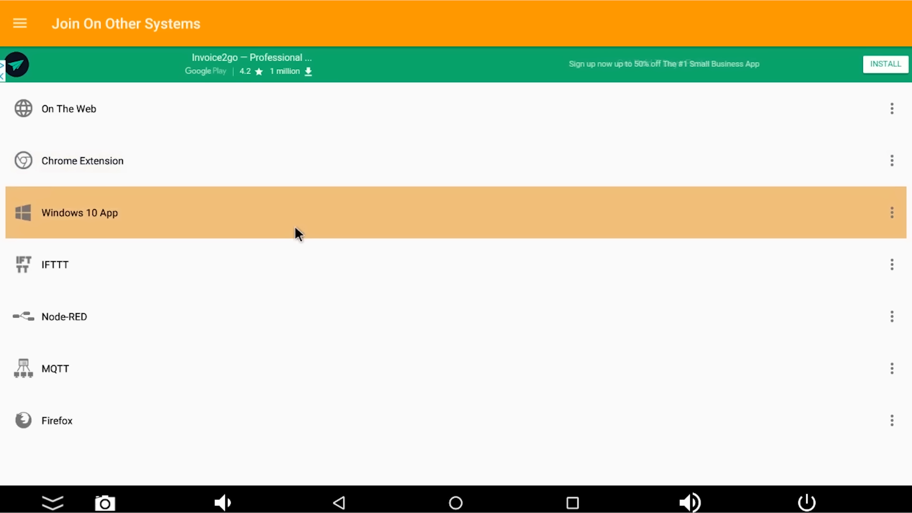
- Go to Join's Actions section and start a new custom action
{"action": "left_click", "coordinate": [19, 24]}
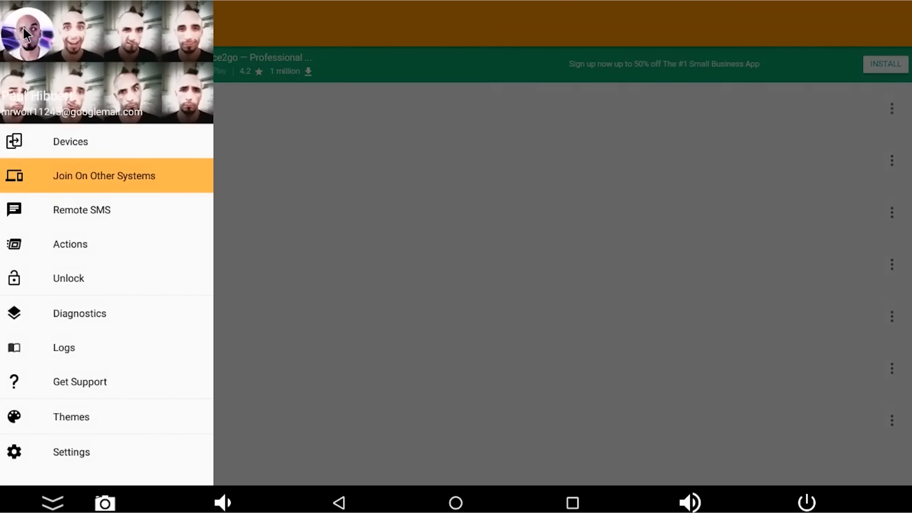
{"action": "mouse_move", "coordinate": [82, 251]}
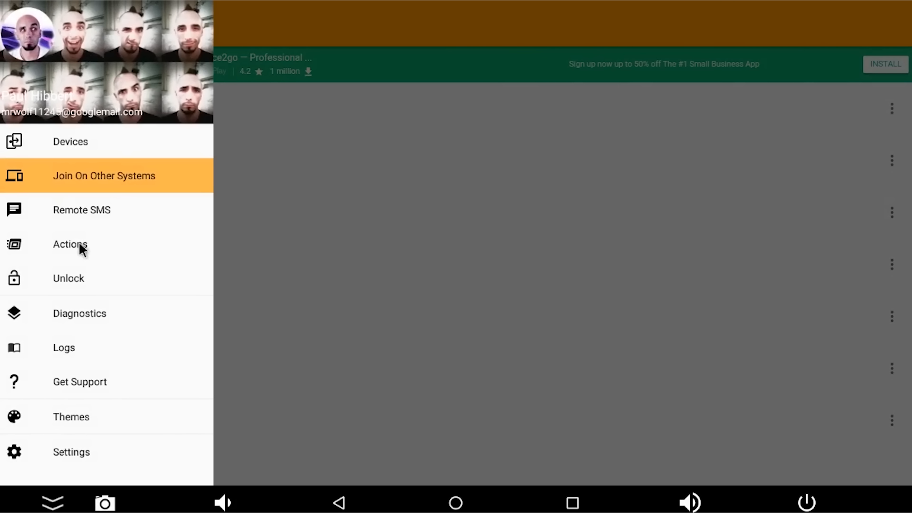
{"action": "left_click", "coordinate": [70, 244]}
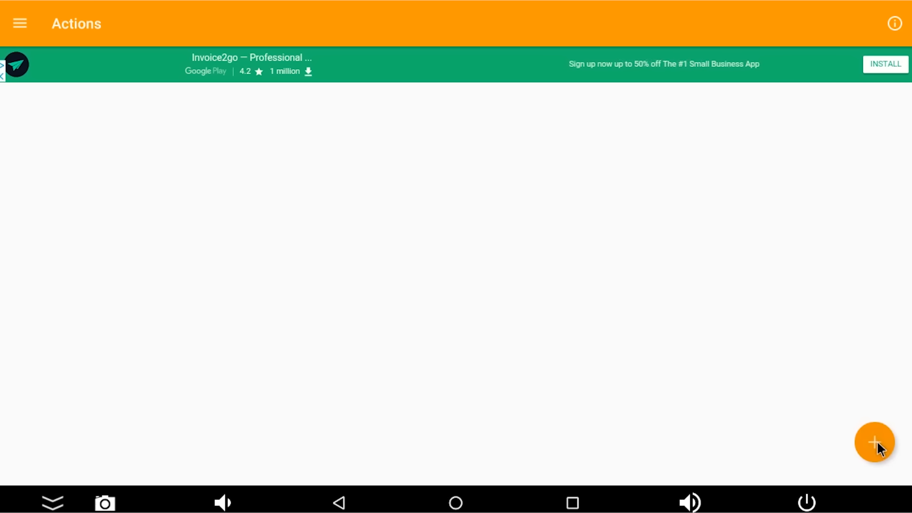
{"action": "left_click", "coordinate": [874, 442]}
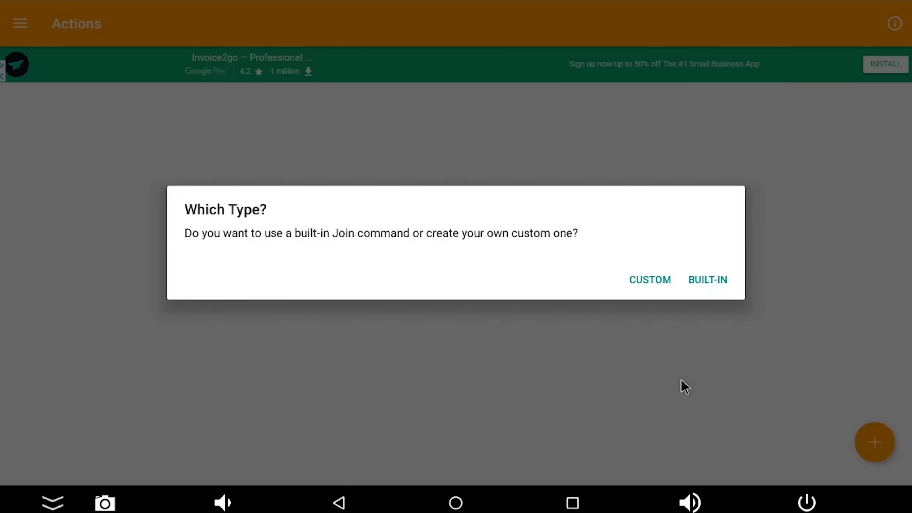
{"action": "left_click", "coordinate": [650, 280]}
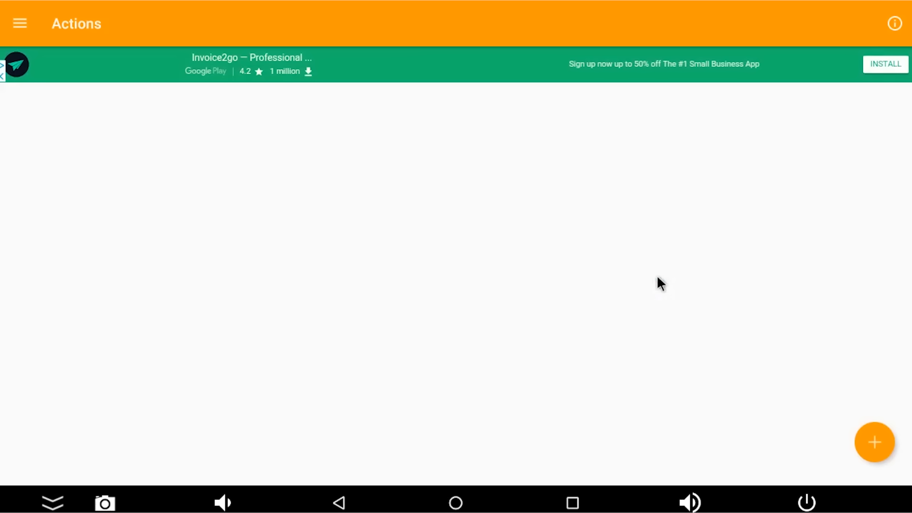
- Name the action BedroomLampOn with command BedroomLampOn targeting the IFTTT device, and save it
{"action": "left_click", "coordinate": [875, 442]}
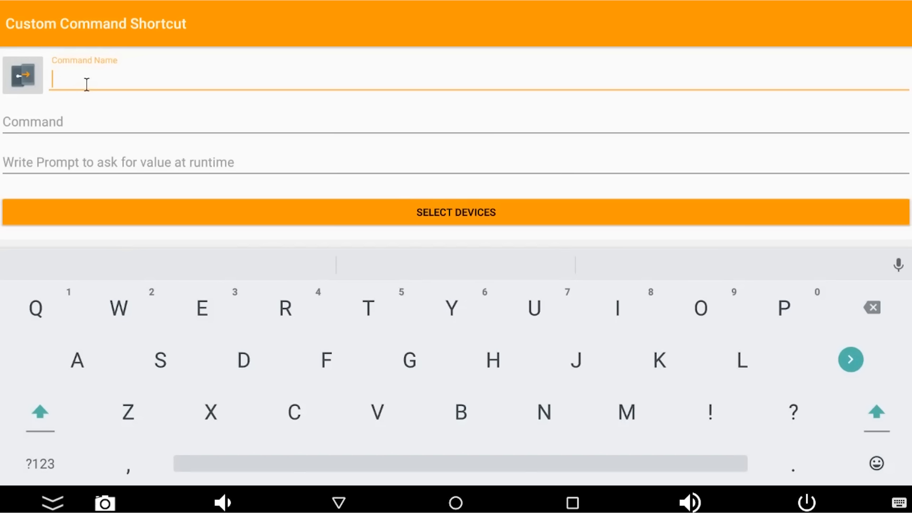
{"action": "type", "text": "BedroomLampOn"}
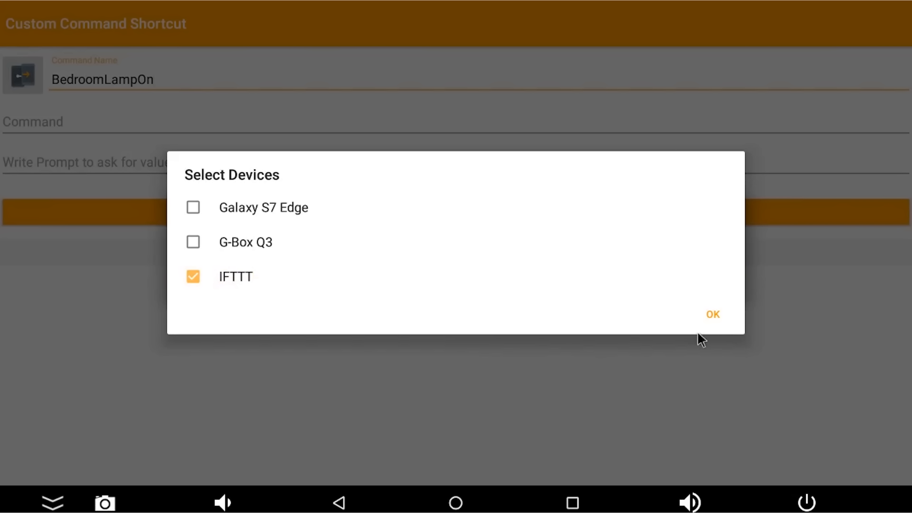
{"action": "left_click", "coordinate": [712, 315]}
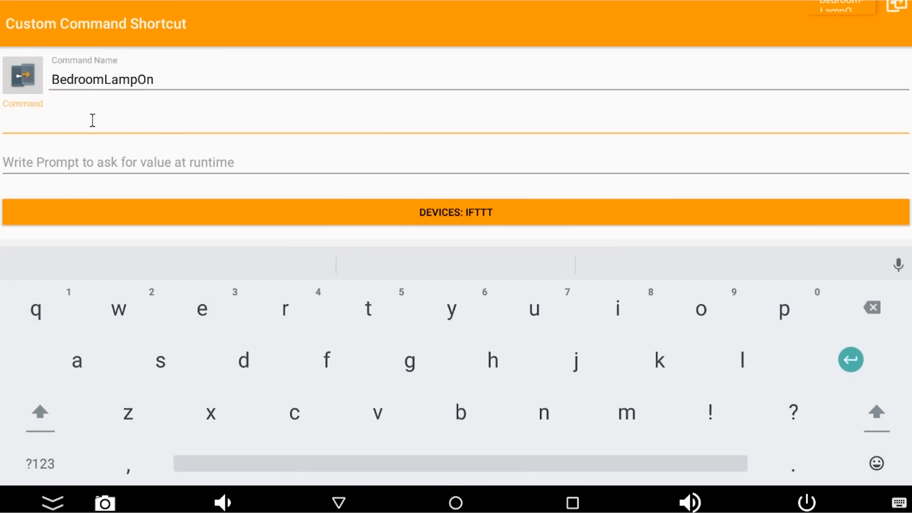
{"action": "type", "text": "BedroomLampOn"}
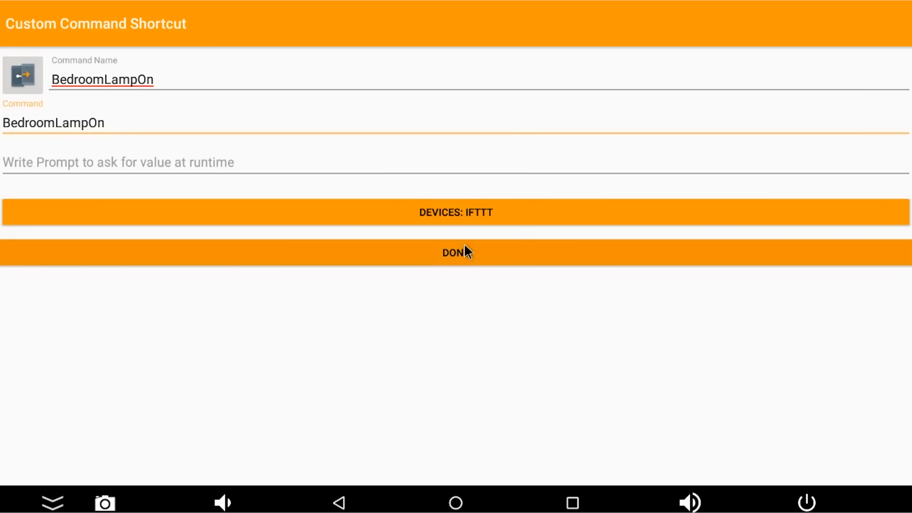
{"action": "left_click", "coordinate": [456, 252]}
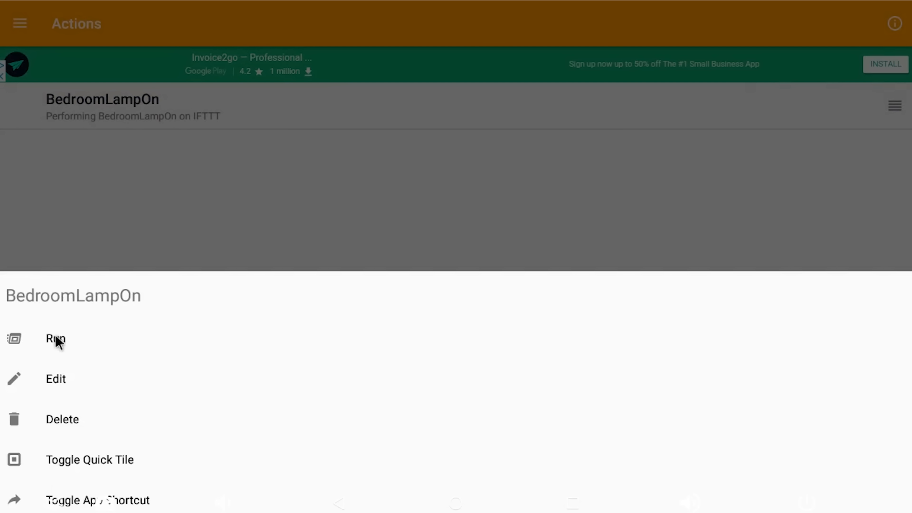
- Run the BedroomLampOn action to test that it reaches IFTTT
{"action": "left_click", "coordinate": [55, 339]}
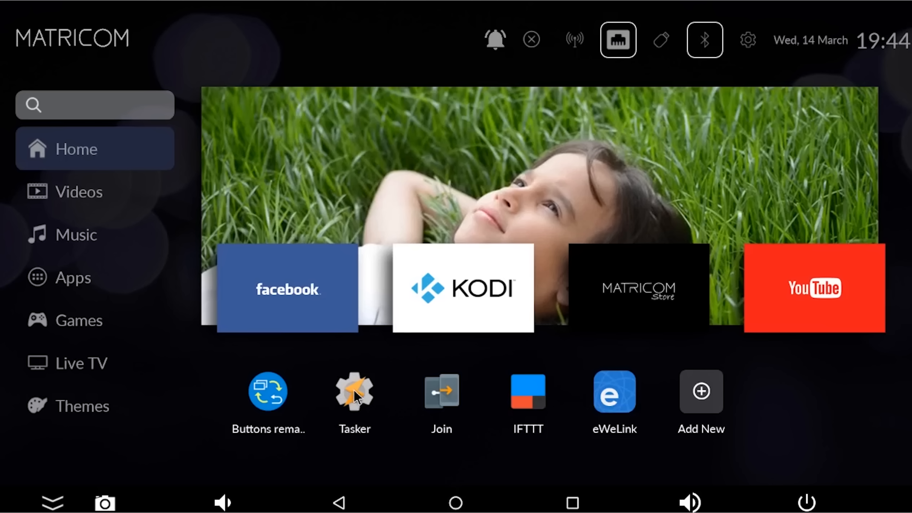
- Launch Tasker from the home screen and dismiss its startup tip
{"action": "left_click", "coordinate": [353, 391]}
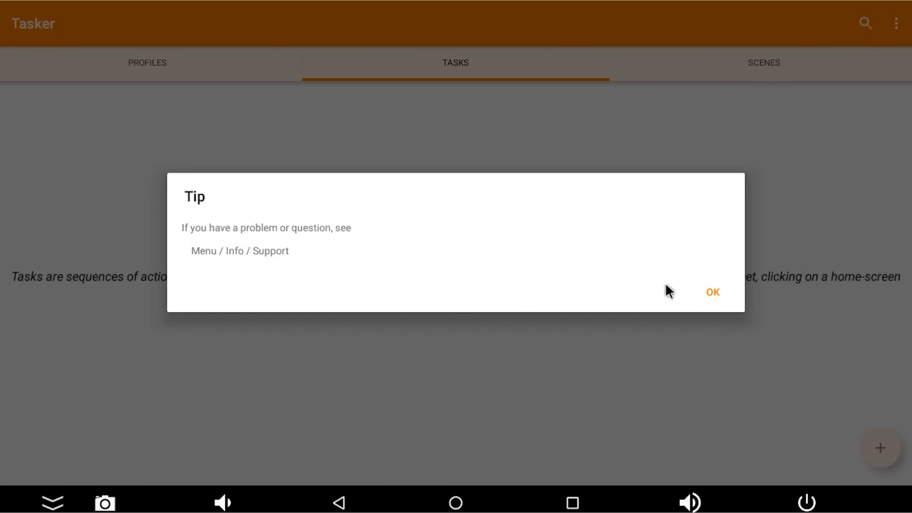
{"action": "left_click", "coordinate": [712, 291]}
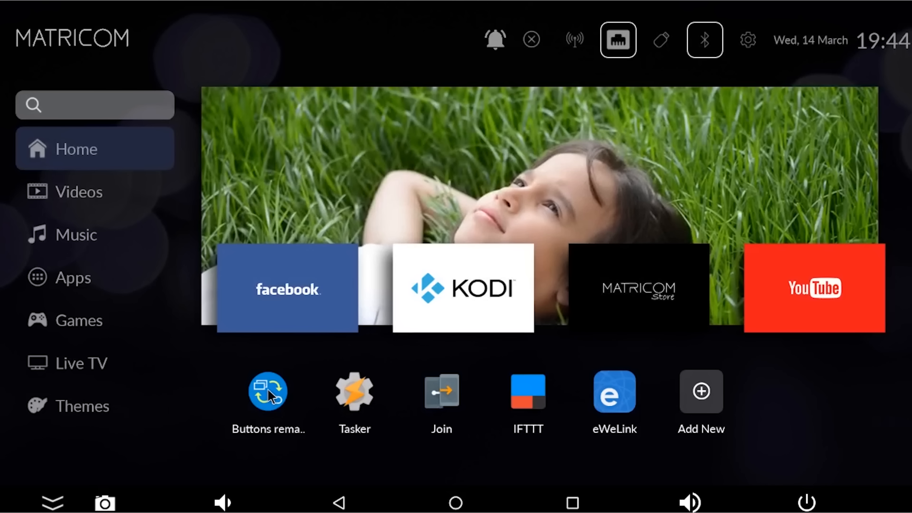
- Launch Buttons remapper and bring up its add-mapping choices
{"action": "left_click", "coordinate": [267, 391]}
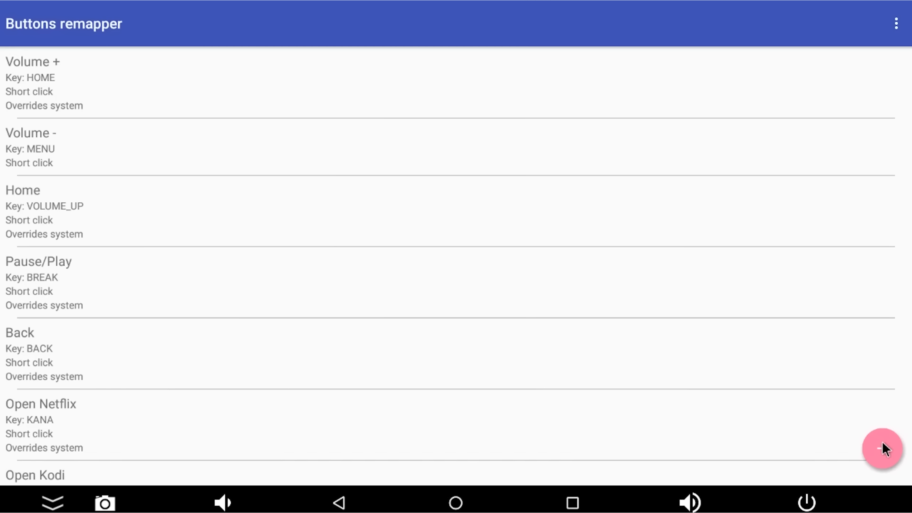
{"action": "left_click", "coordinate": [882, 449]}
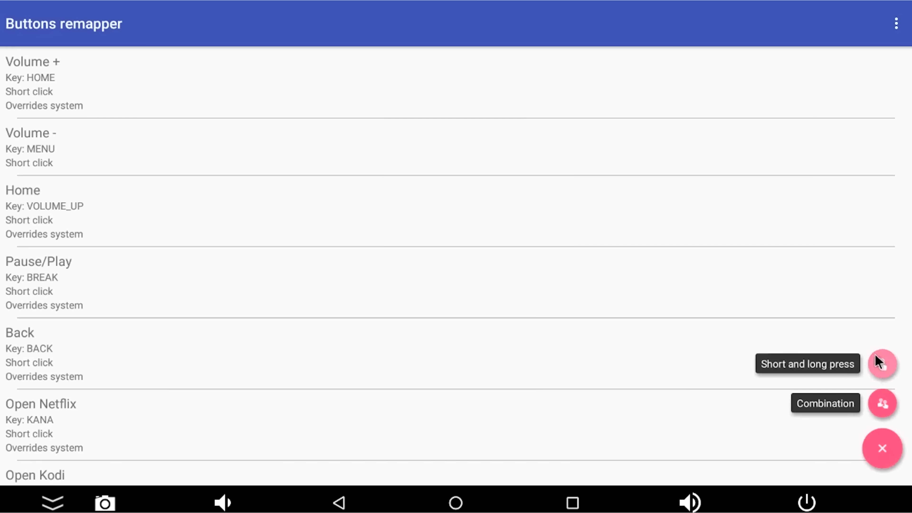
- Start a short/long press mapping whose action is a Tasker Task Shortcut
{"action": "left_click", "coordinate": [881, 362]}
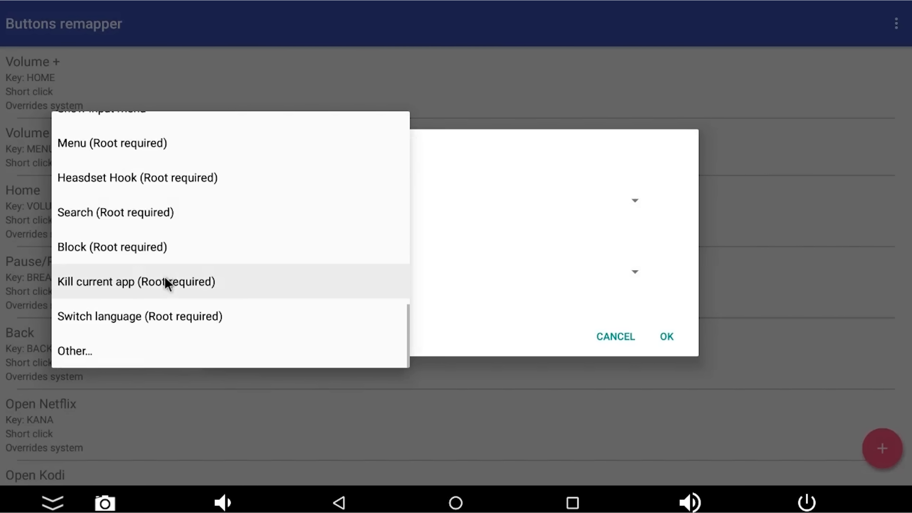
{"action": "left_click", "coordinate": [74, 351]}
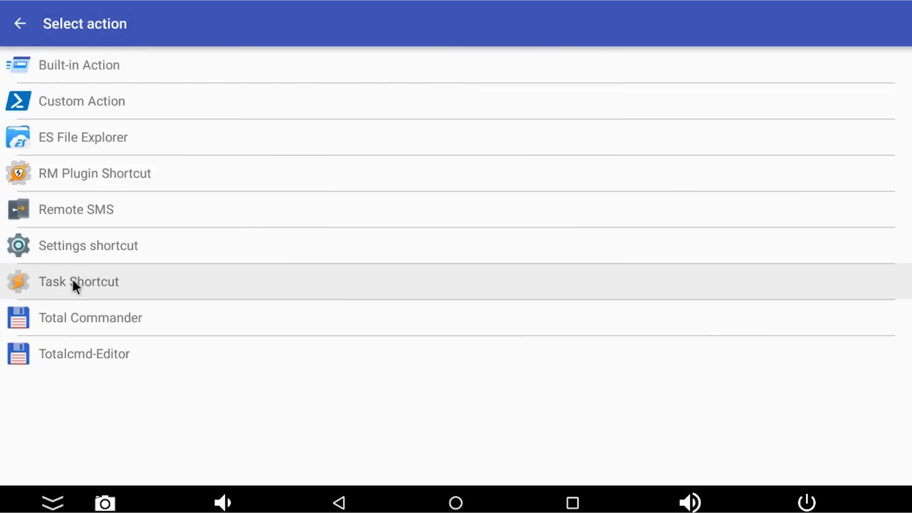
{"action": "left_click", "coordinate": [79, 281]}
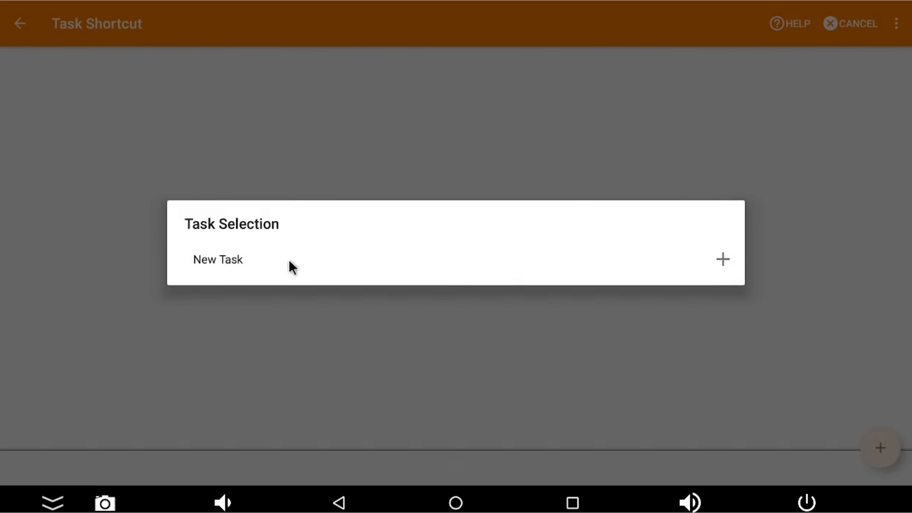
{"action": "mouse_move", "coordinate": [689, 270]}
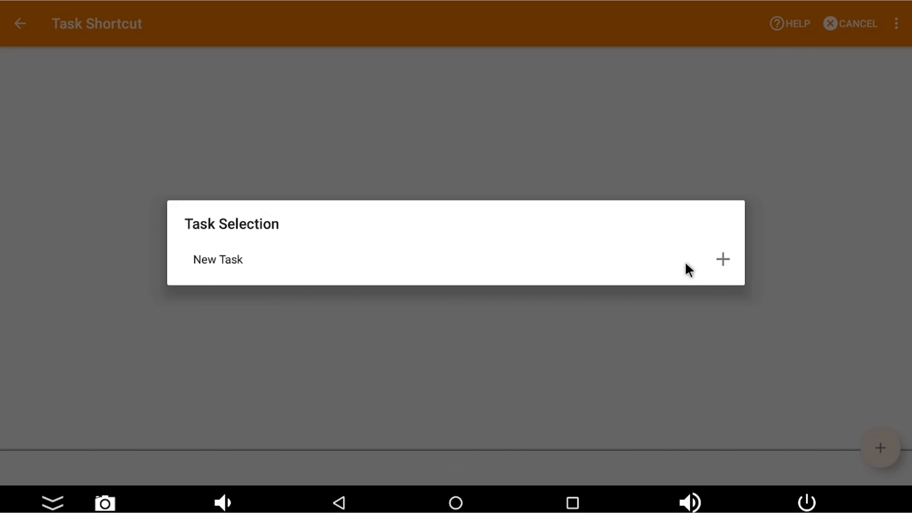
- Create a new Tasker task named BedroomLampOn and confirm it
{"action": "left_click", "coordinate": [218, 260]}
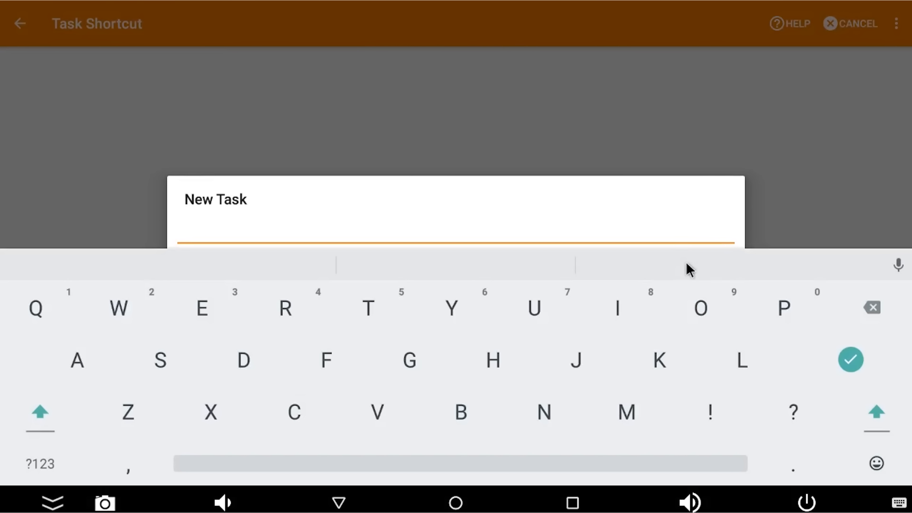
{"action": "type", "text": "BedroomLampOn"}
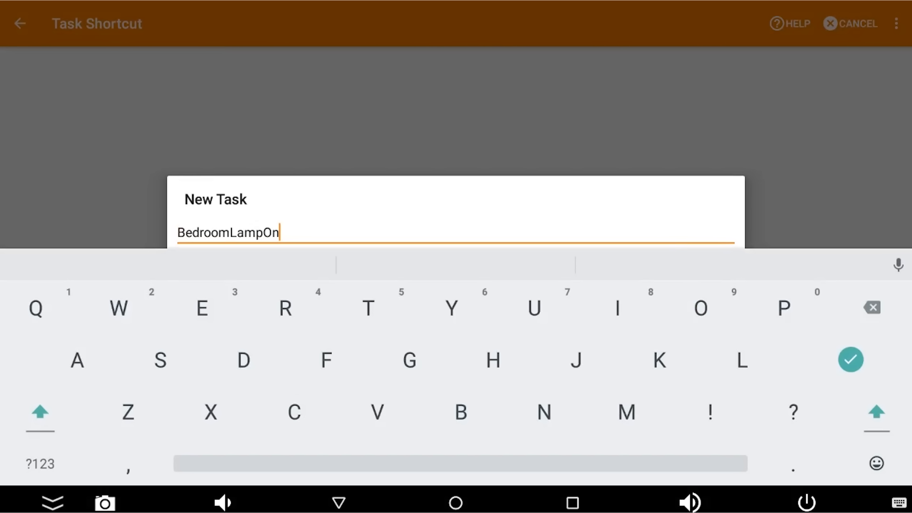
{"action": "left_click", "coordinate": [39, 412]}
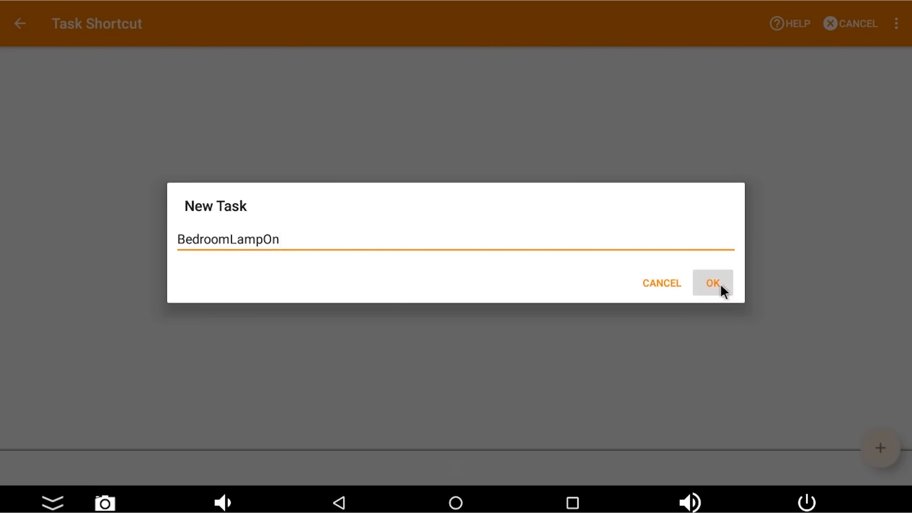
{"action": "left_click", "coordinate": [712, 283]}
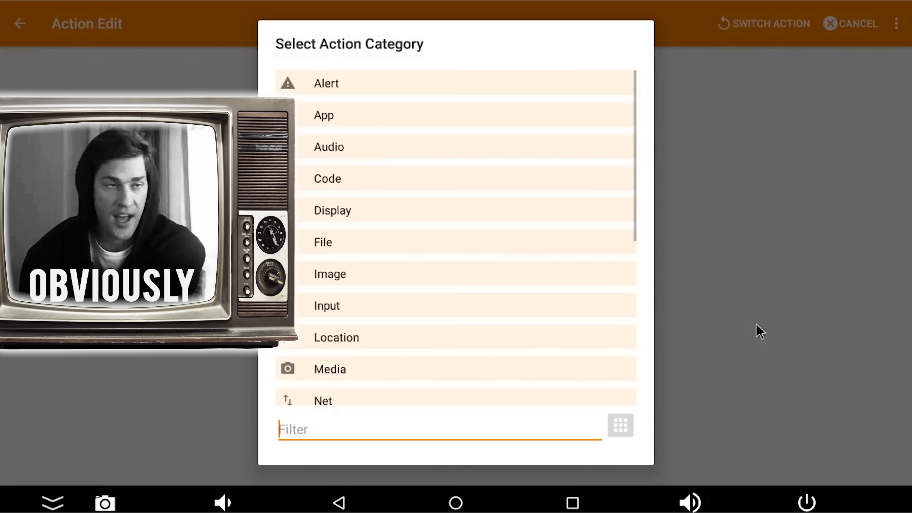
- Choose the Join plugin's Actions entry as the task's first action
{"action": "left_click", "coordinate": [439, 430]}
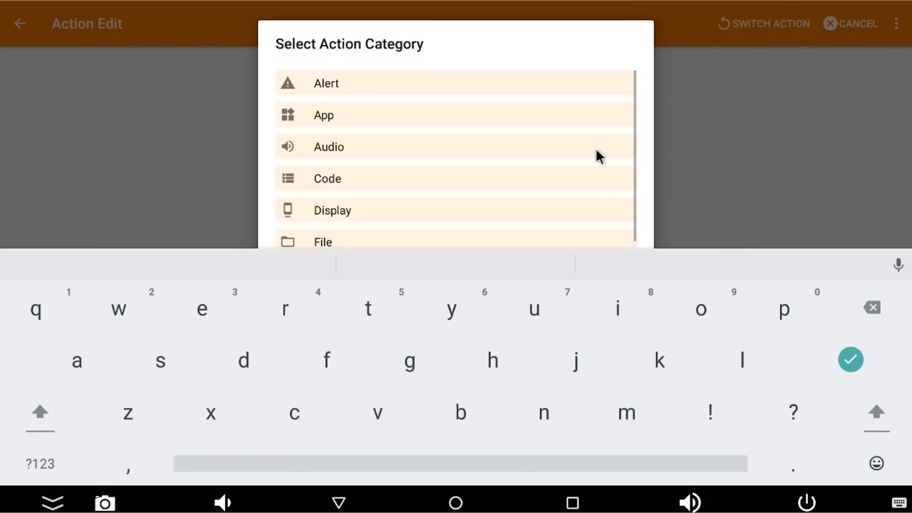
{"action": "scroll", "scroll_direction": "down", "scroll_amount": 3}
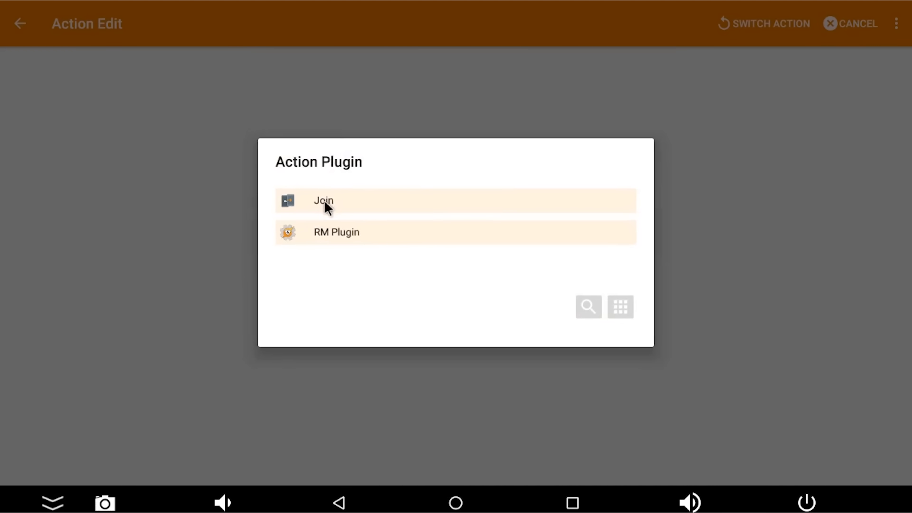
{"action": "left_click", "coordinate": [323, 200]}
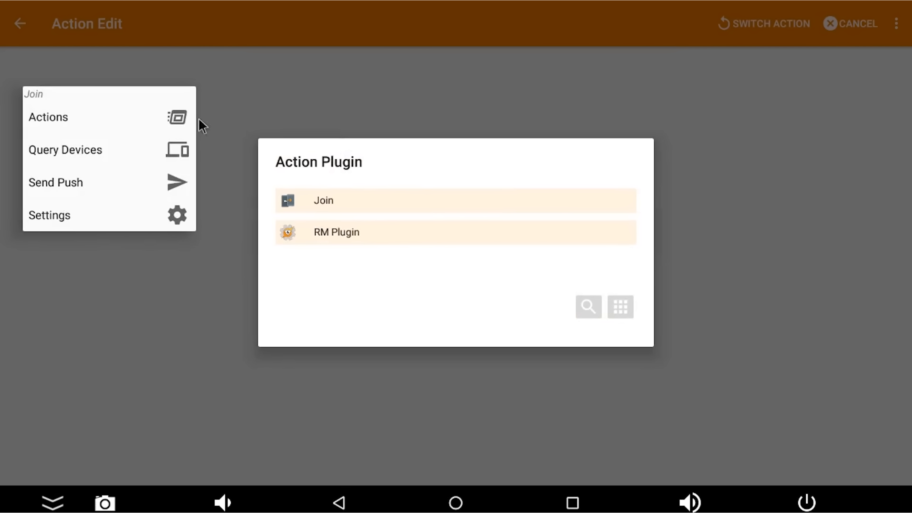
{"action": "left_click", "coordinate": [48, 117]}
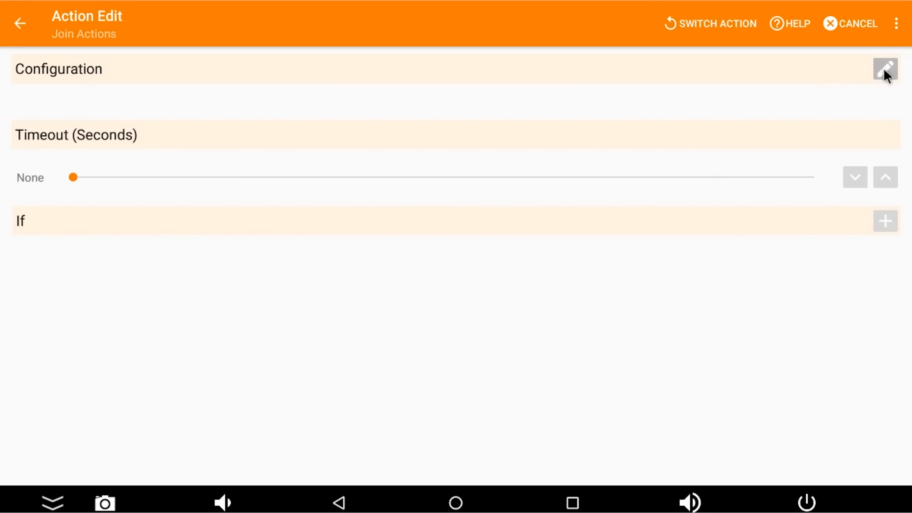
- Configure the Join step to run BedroomLampOn, confirm it and return to the task
{"action": "left_click", "coordinate": [884, 69]}
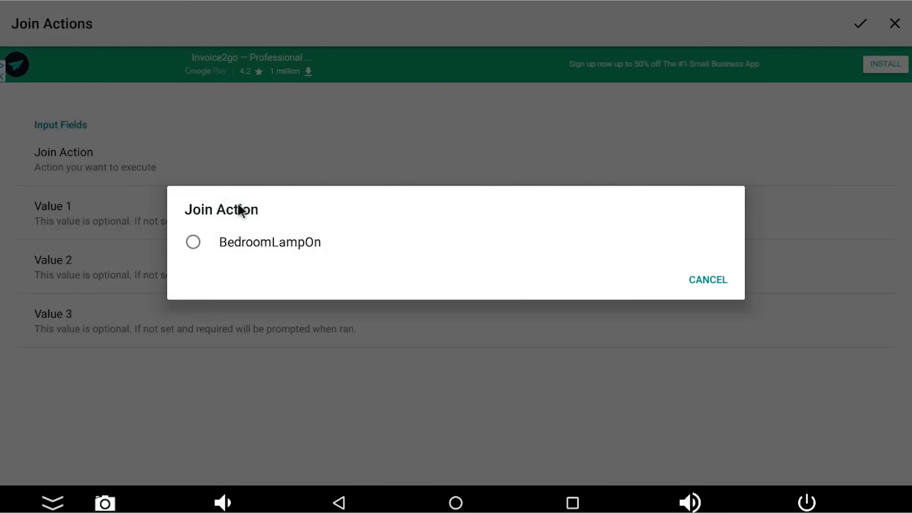
{"action": "left_click", "coordinate": [708, 279]}
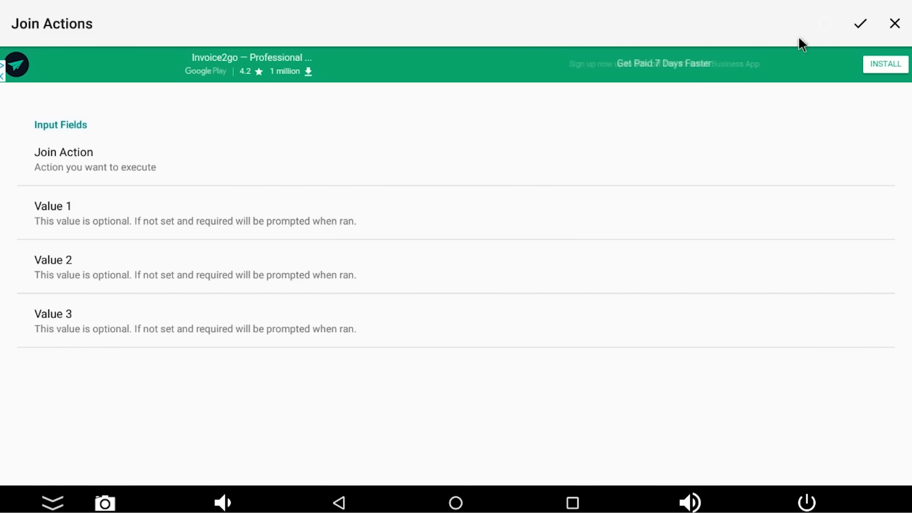
{"action": "left_click", "coordinate": [862, 23]}
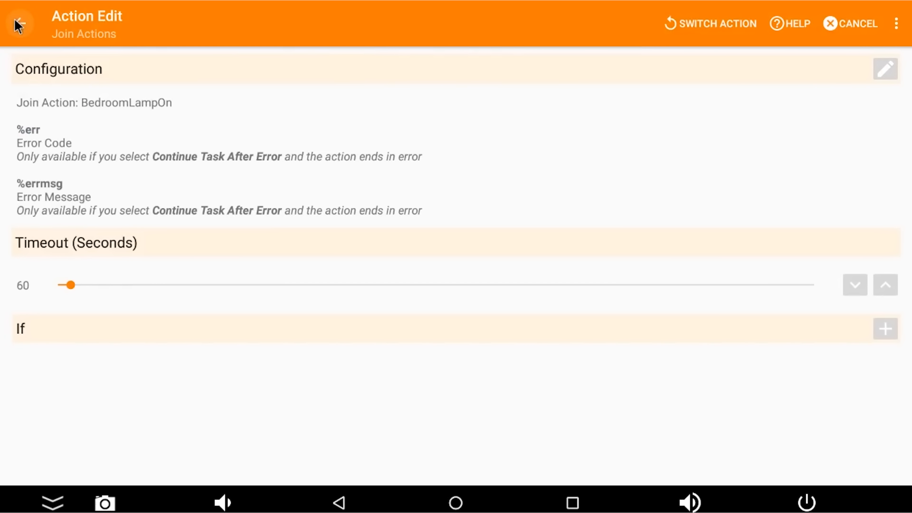
{"action": "left_click", "coordinate": [17, 24]}
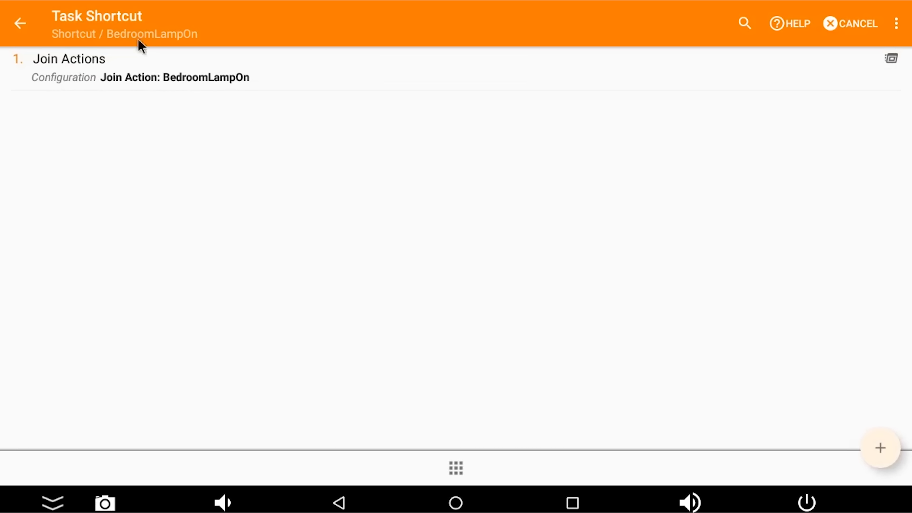
{"action": "mouse_move", "coordinate": [534, 416]}
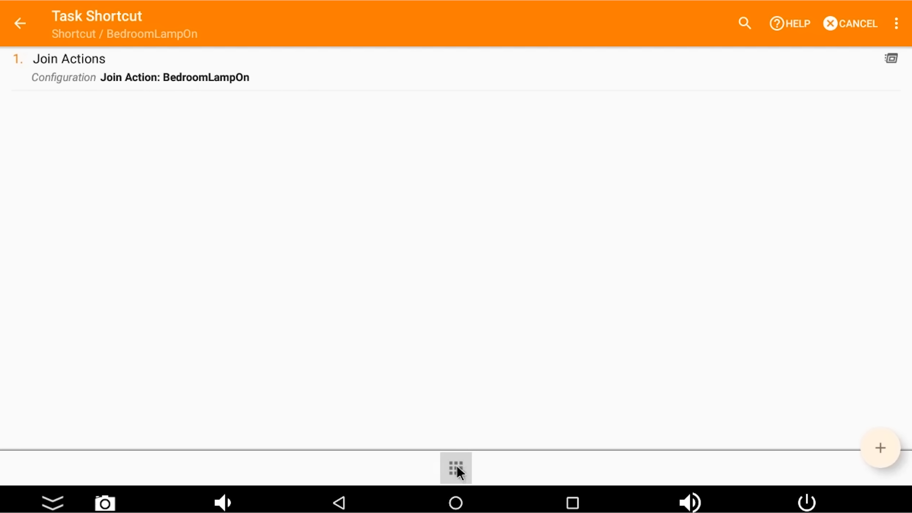
- Set the shortcut's icon to the Join application icon
{"action": "left_click", "coordinate": [456, 469]}
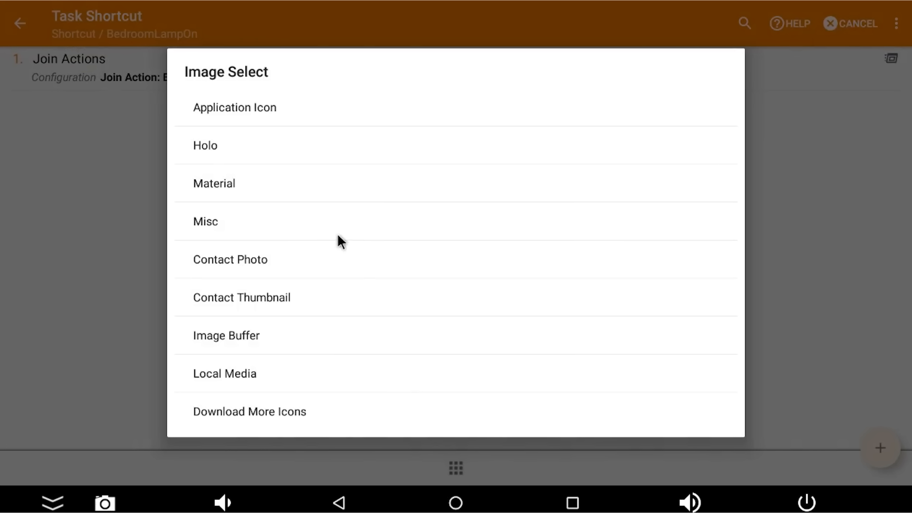
{"action": "left_click", "coordinate": [235, 107]}
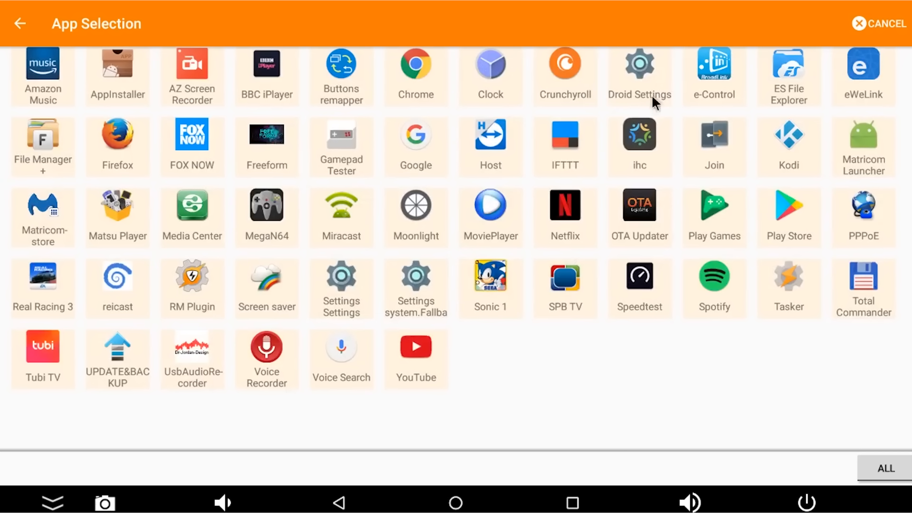
{"action": "mouse_move", "coordinate": [732, 147]}
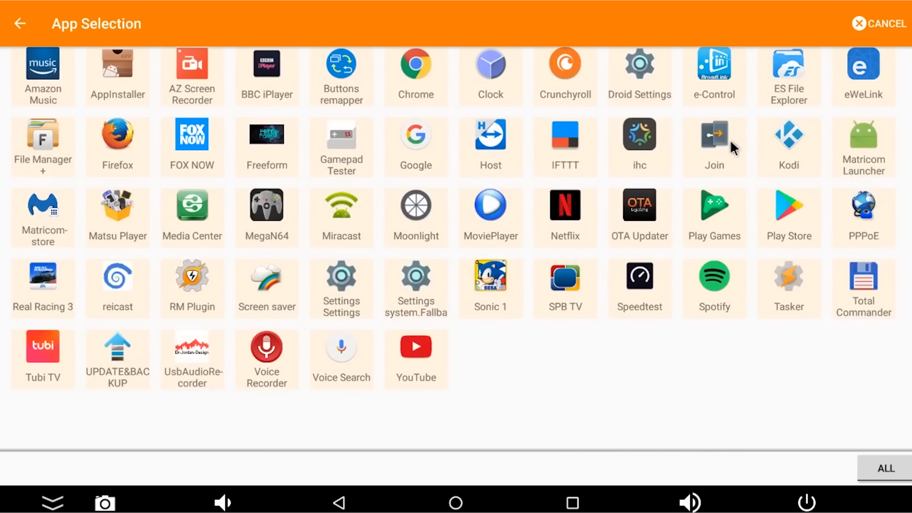
{"action": "left_click", "coordinate": [714, 135]}
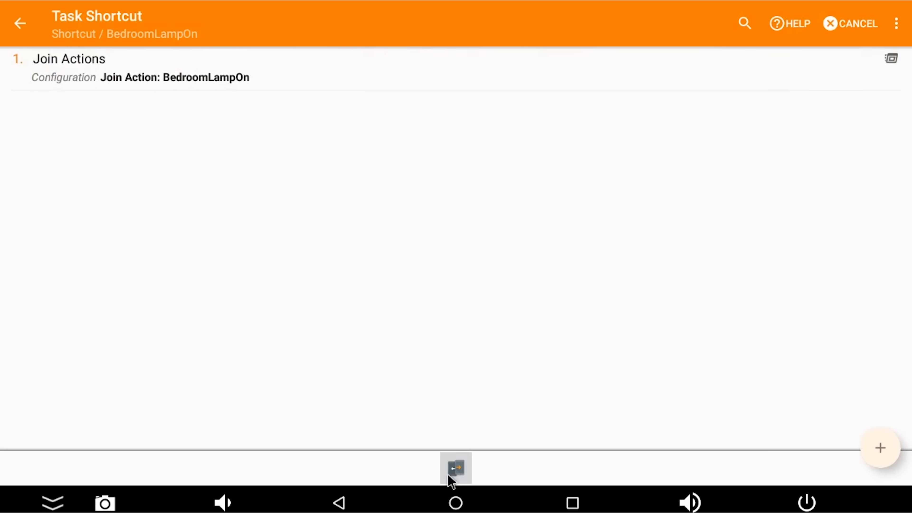
{"action": "mouse_move", "coordinate": [416, 216]}
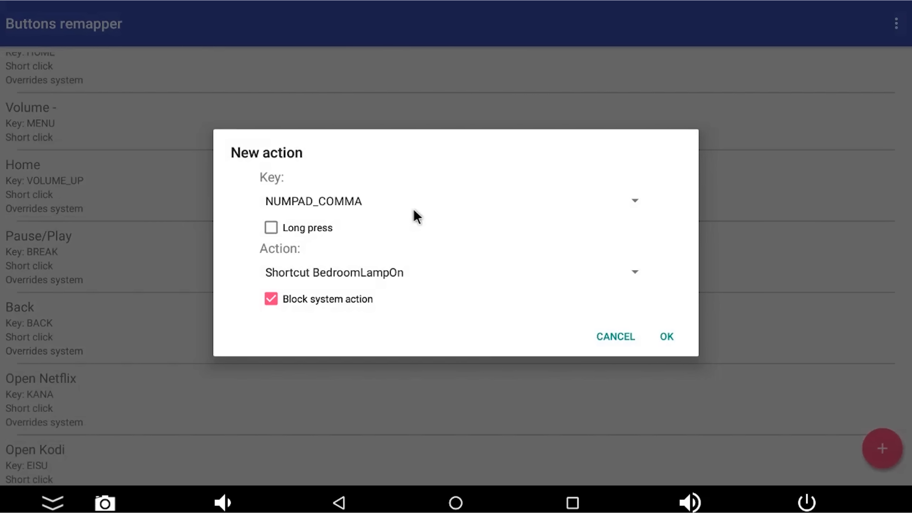
- Save the mapping and check the Shortcut BedroomLampOn entry on NUMPAD_COMMA in the list
{"action": "left_click", "coordinate": [666, 336]}
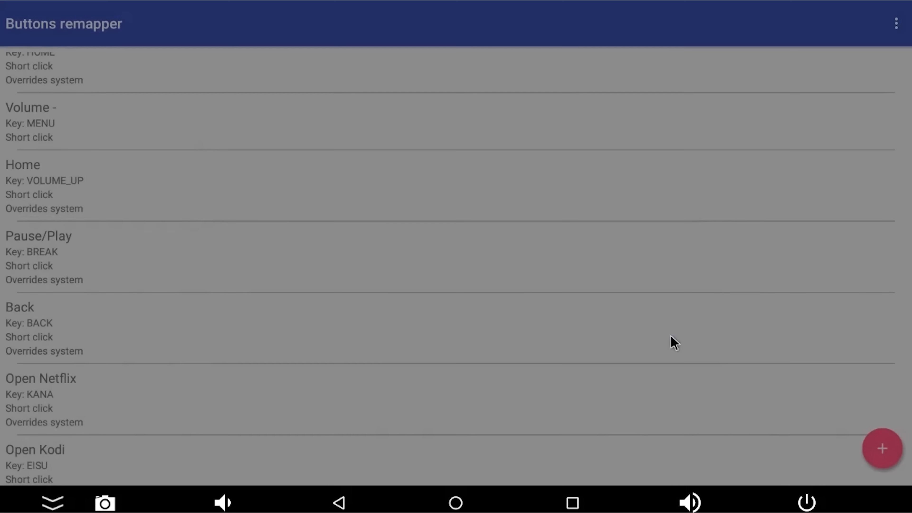
{"action": "scroll", "scroll_direction": "down", "scroll_amount": 3}
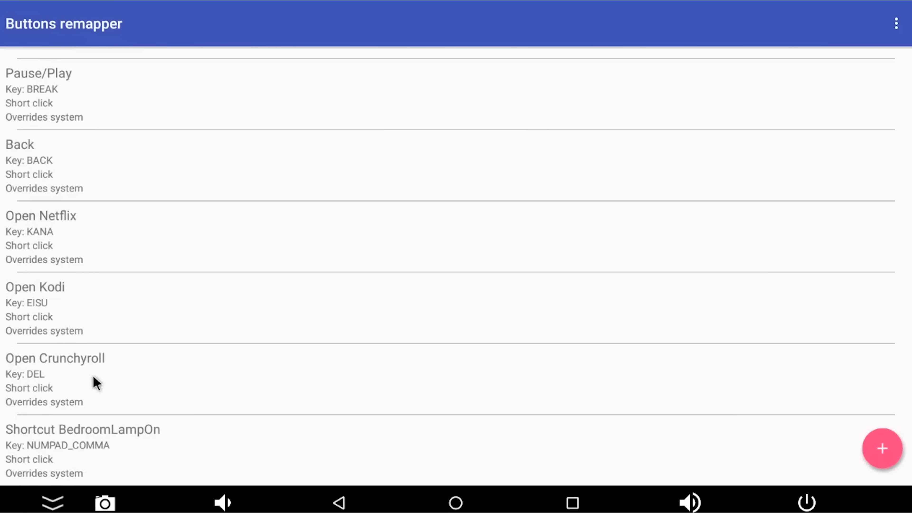
{"action": "mouse_move", "coordinate": [96, 439]}
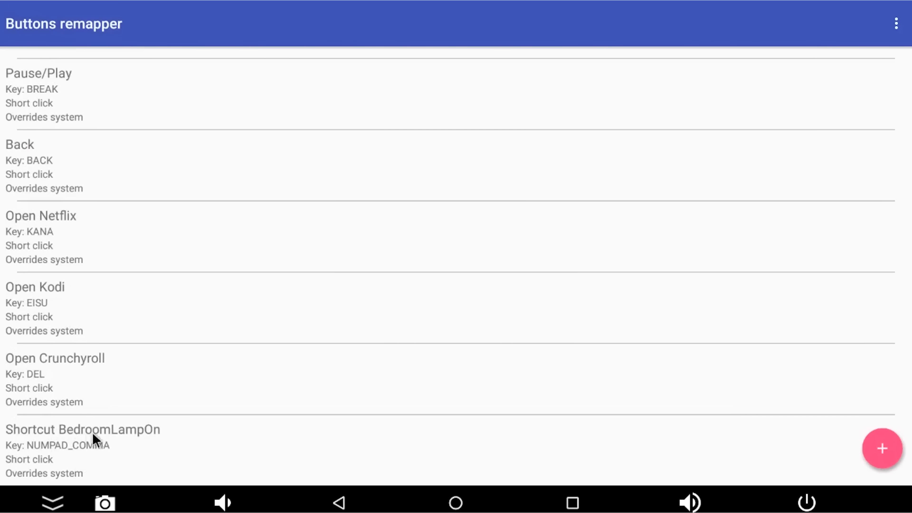
{"action": "mouse_move", "coordinate": [41, 453]}
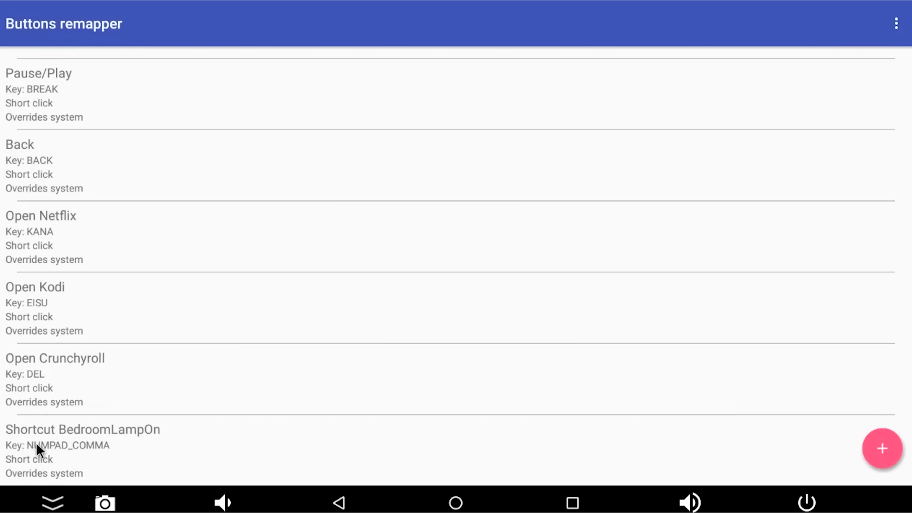
{"action": "mouse_move", "coordinate": [87, 456]}
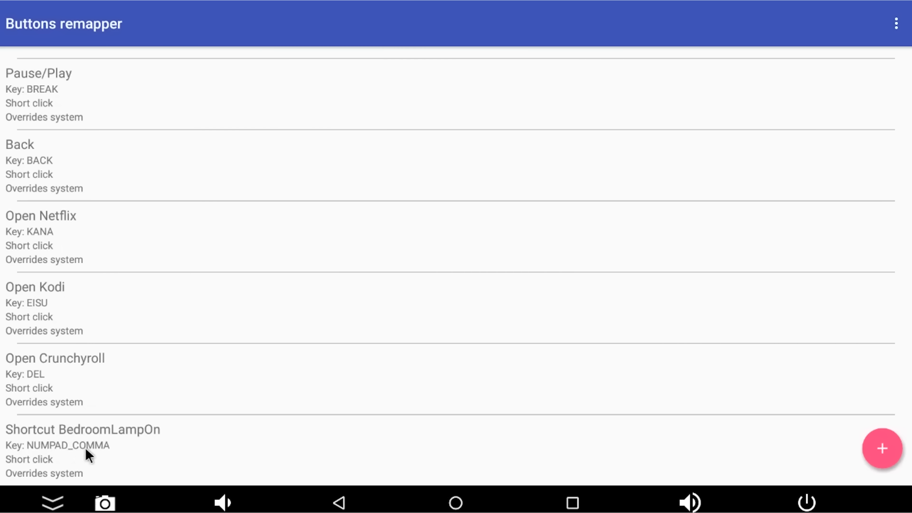
{"action": "mouse_move", "coordinate": [285, 449]}
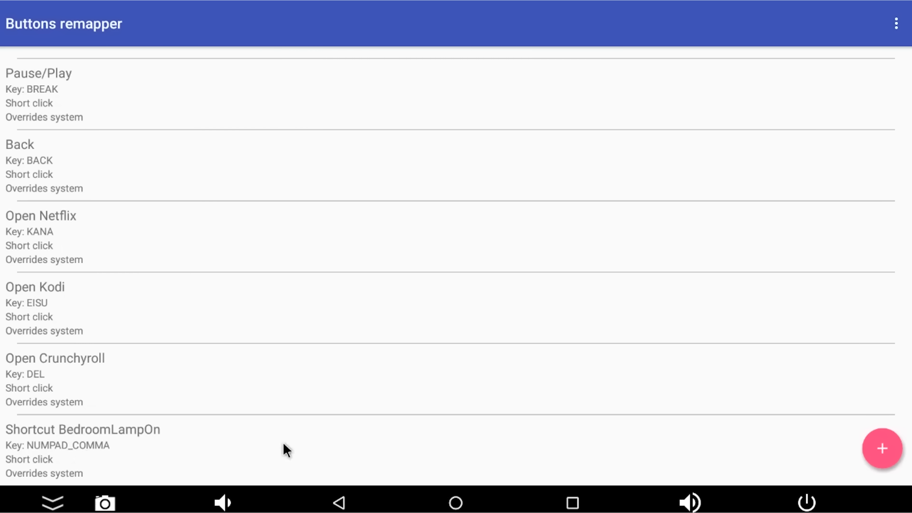